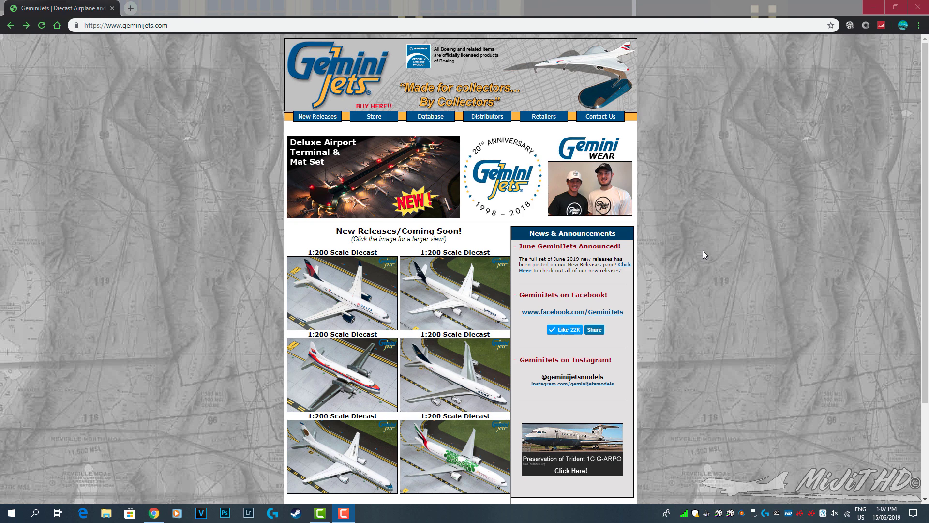
mouse_move(697, 165)
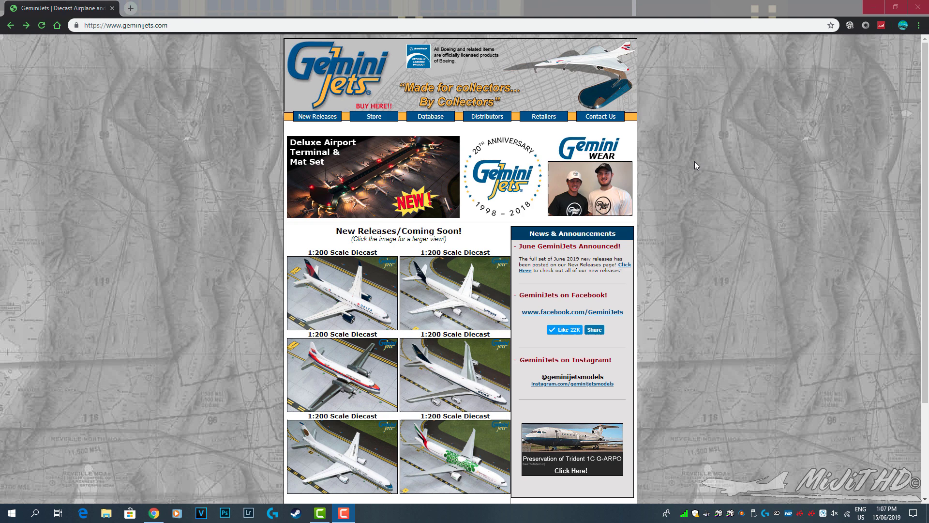
mouse_move(677, 169)
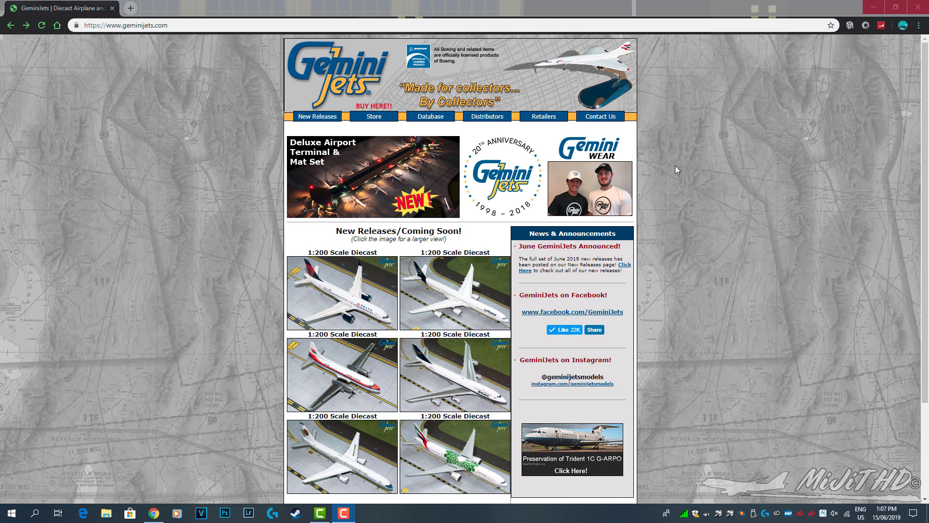
mouse_move(721, 199)
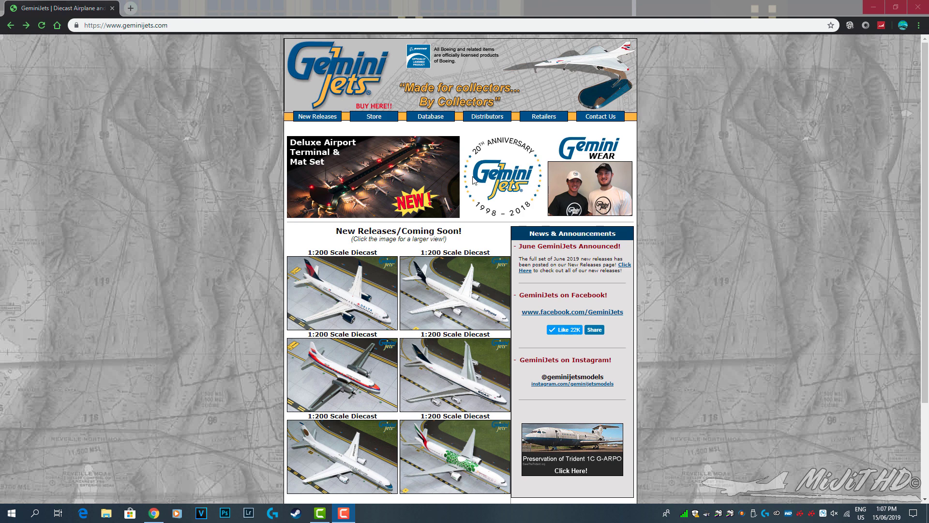
- Open the Deluxe Airport Terminal & Mat Set product page and scroll through its description
left_click(371, 176)
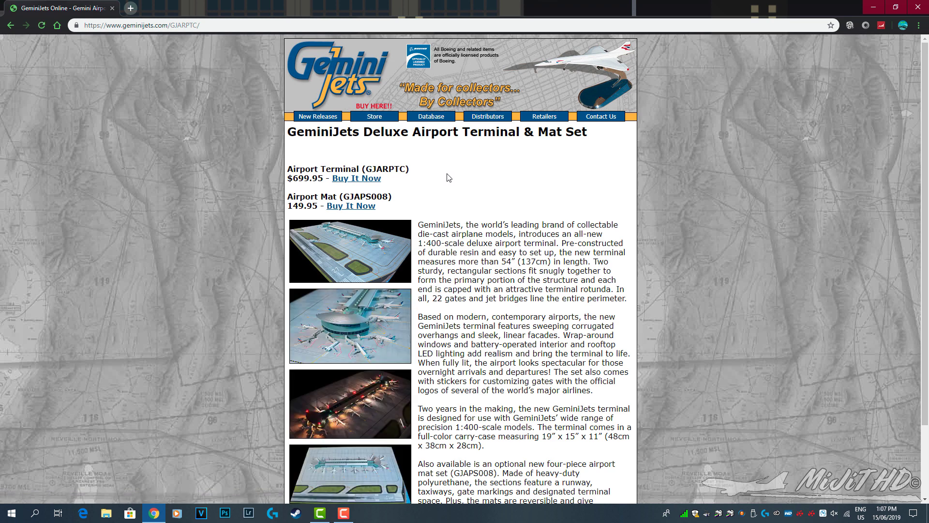
mouse_move(455, 181)
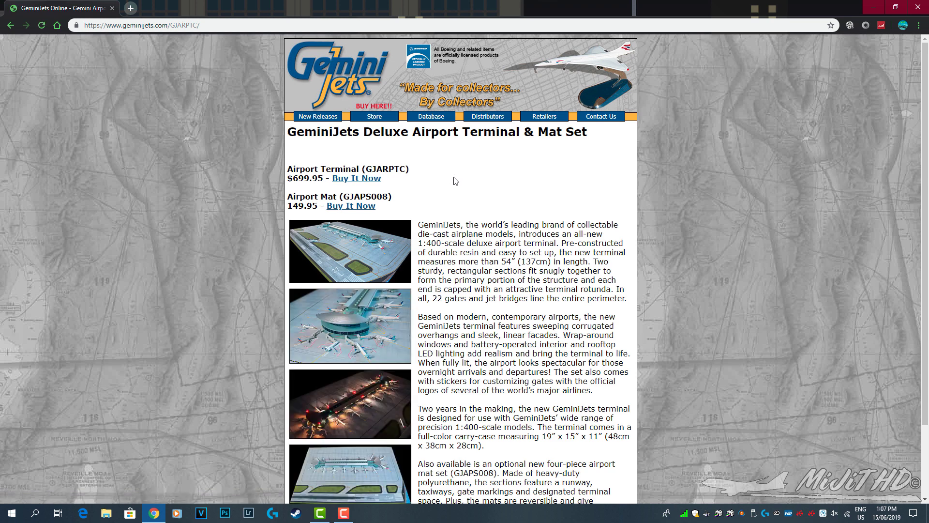
mouse_move(615, 196)
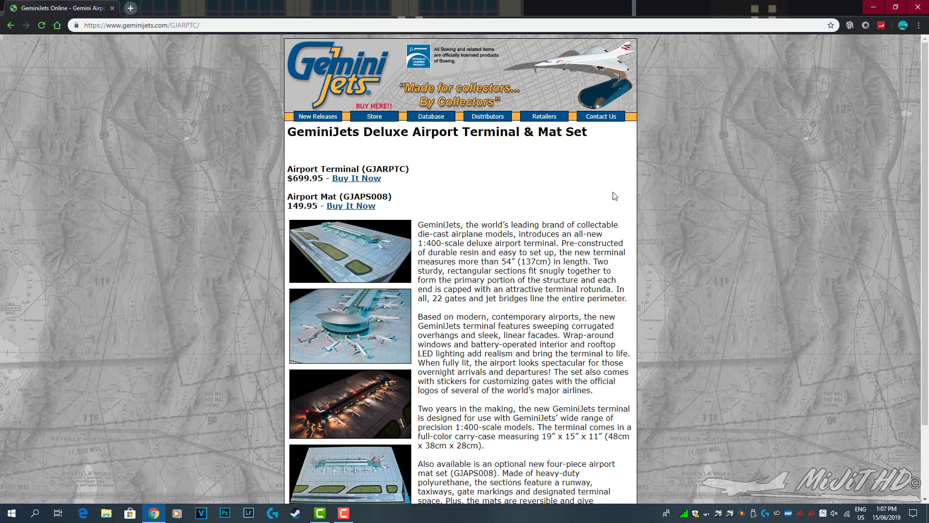
mouse_move(580, 206)
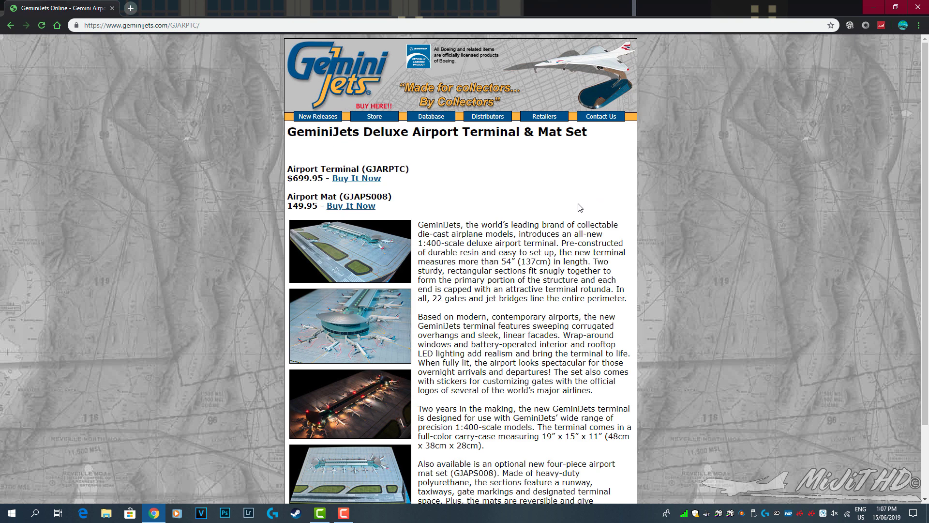
mouse_move(470, 205)
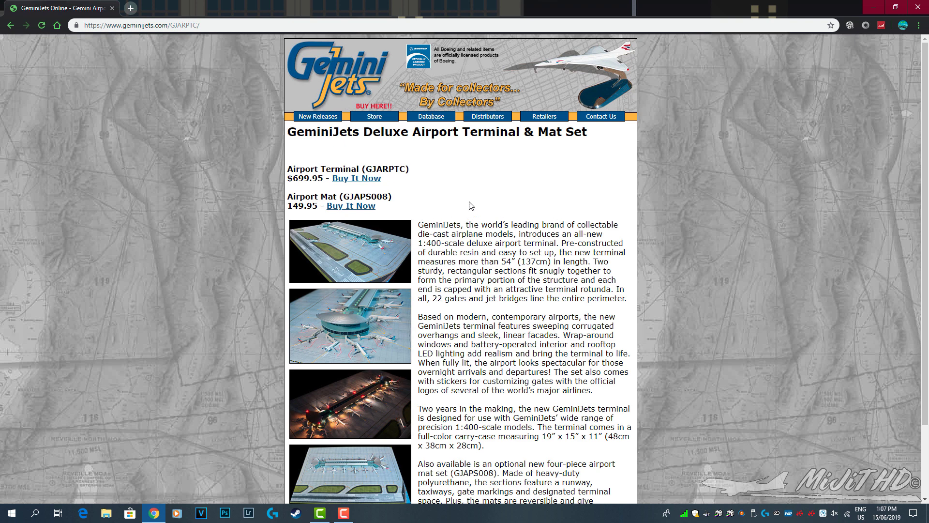
mouse_move(505, 223)
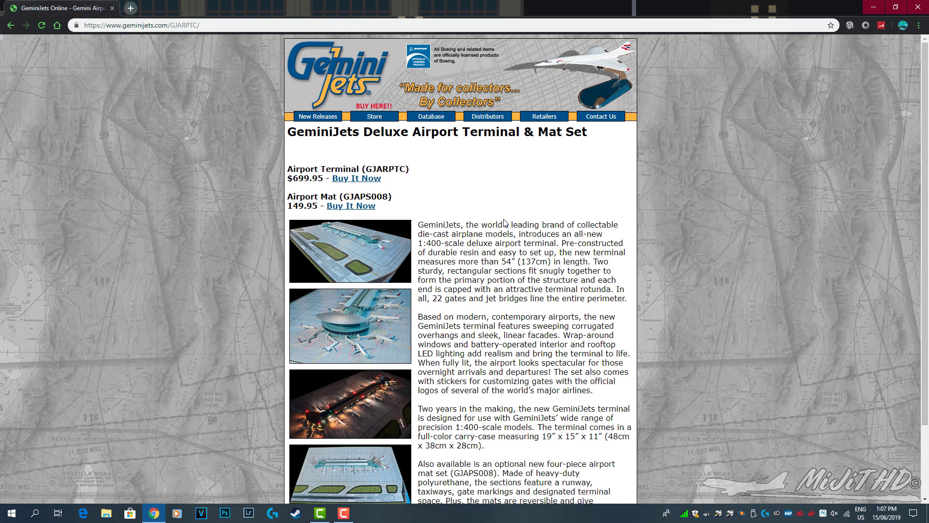
scroll("down", 3)
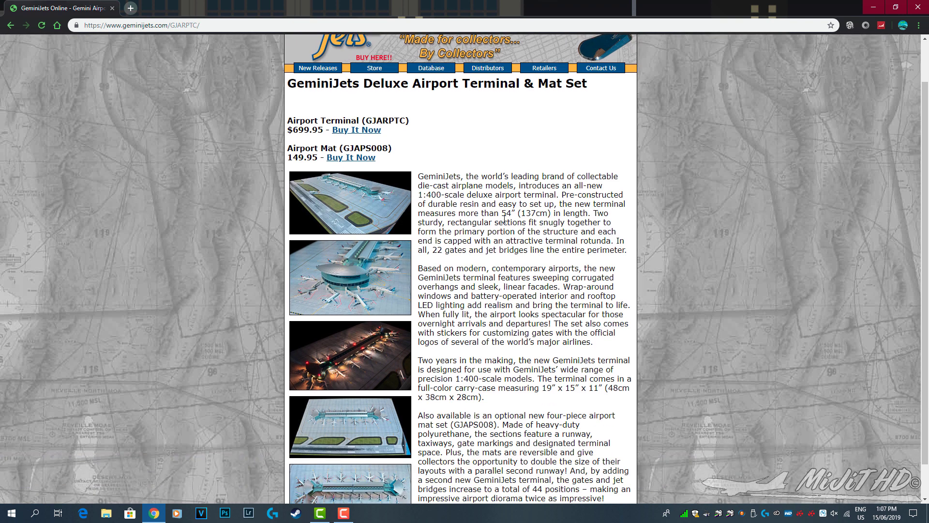
scroll("down", 3)
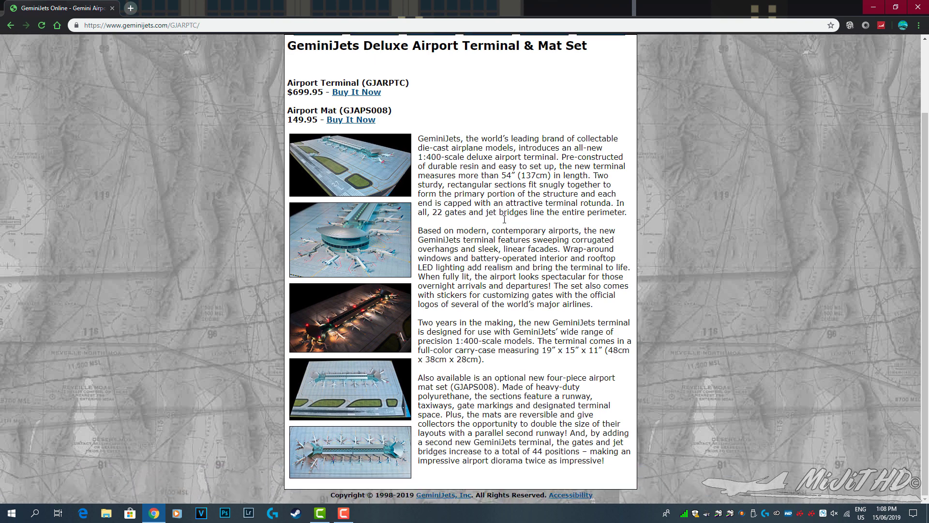
mouse_move(374, 397)
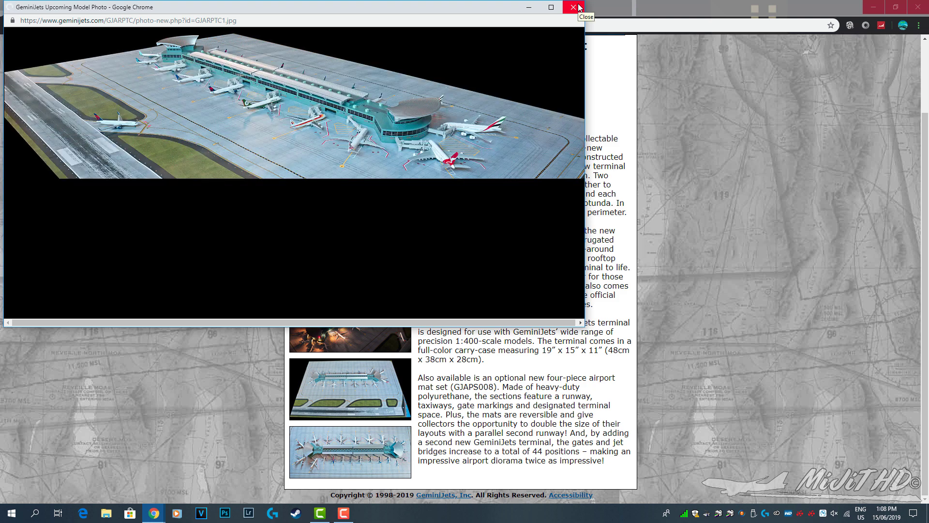
- View and close the remaining terminal photos, including the night-lit and overhead views
left_click(572, 7)
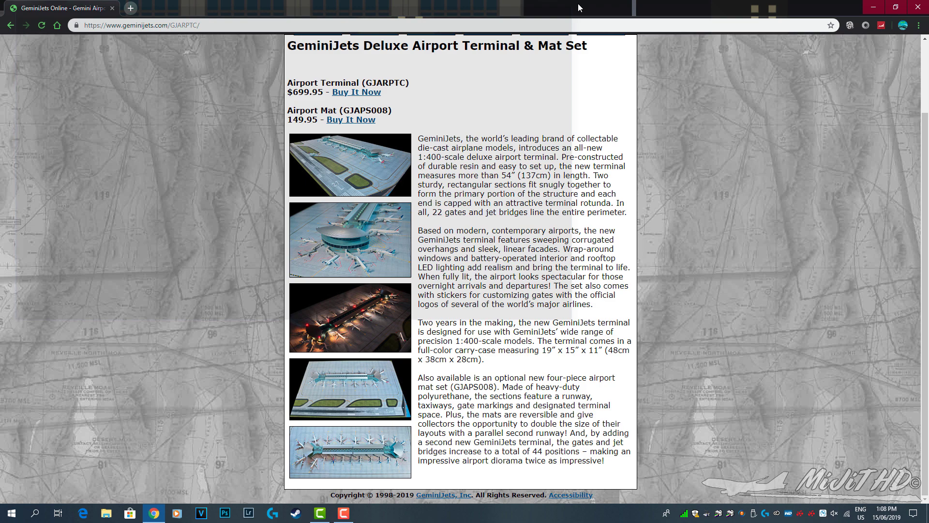
mouse_move(704, 269)
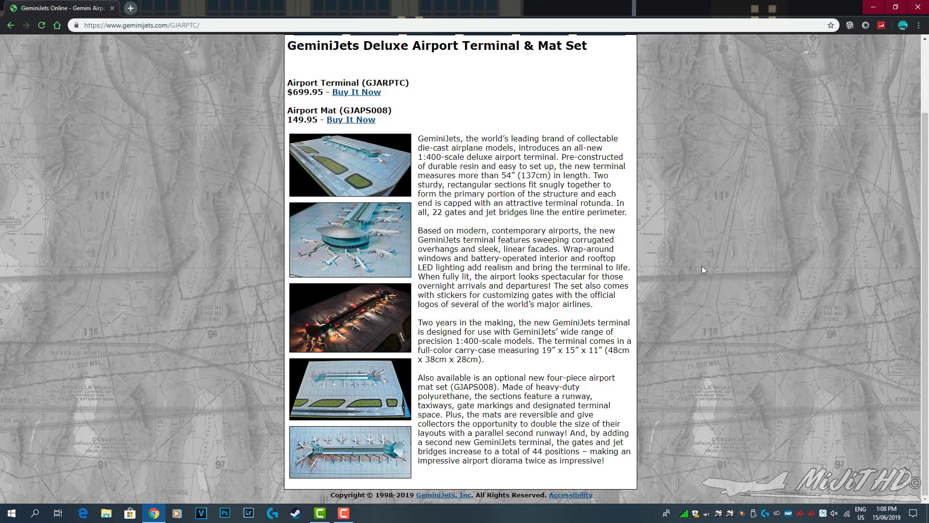
left_click(350, 239)
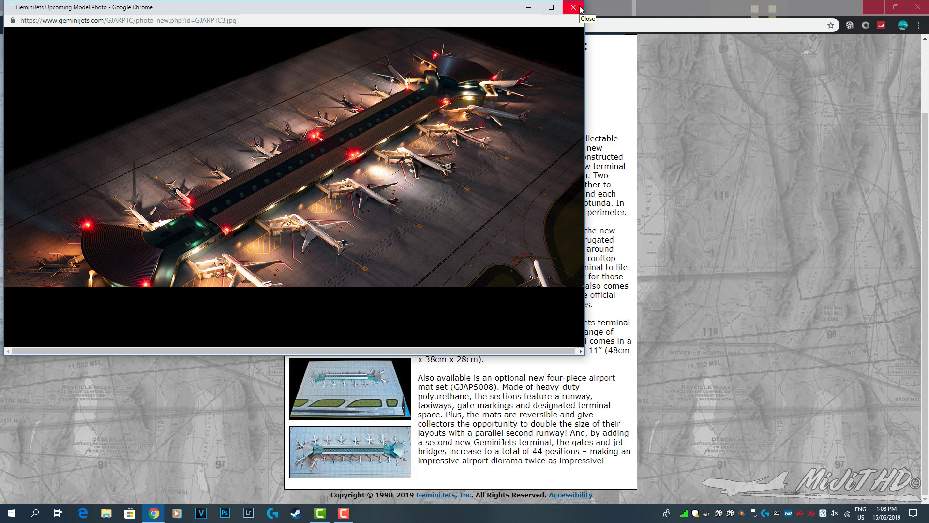
left_click(571, 7)
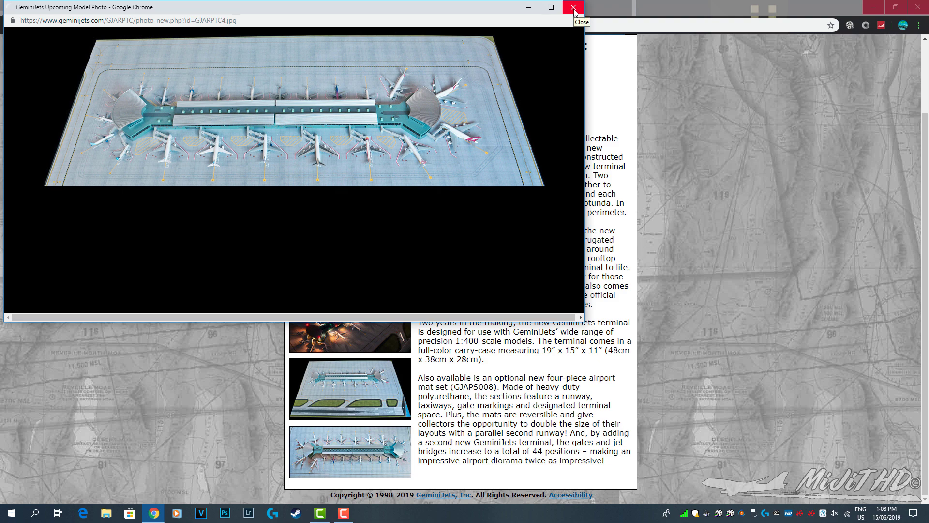
left_click(574, 8)
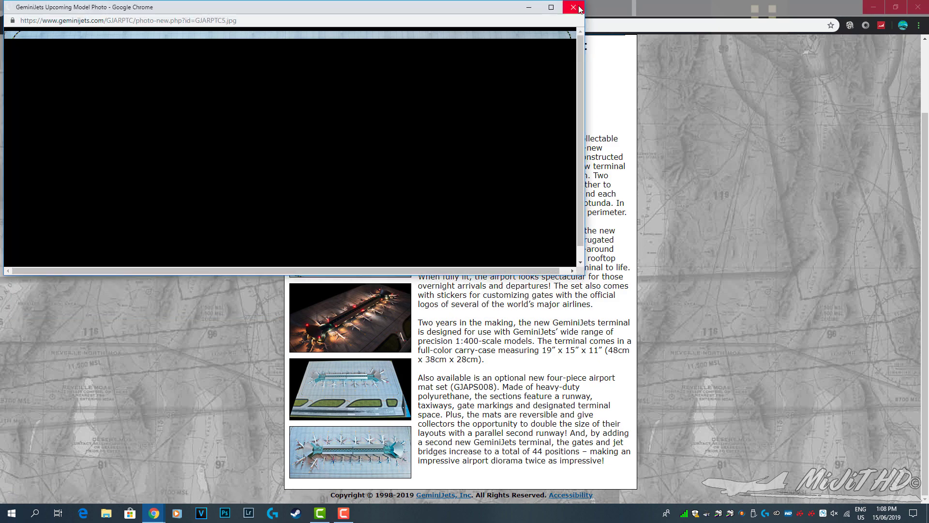
mouse_move(569, 8)
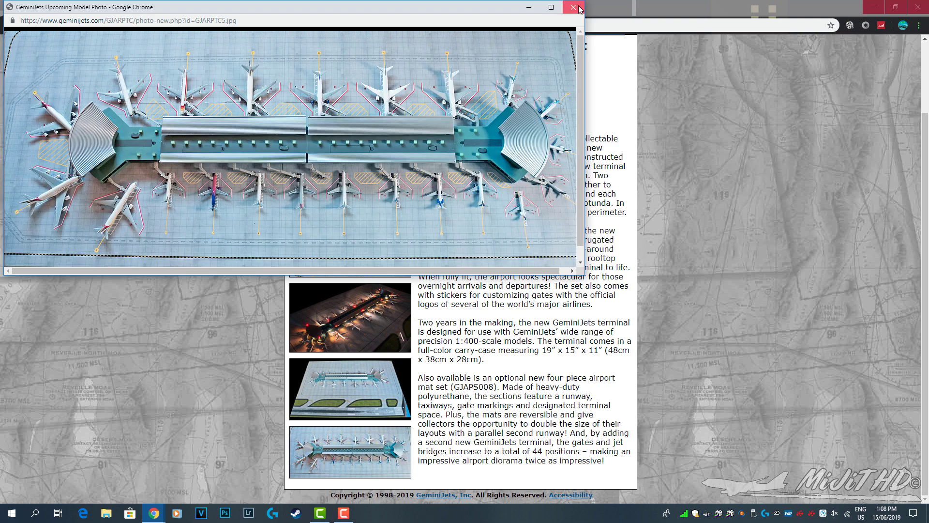
left_click(570, 8)
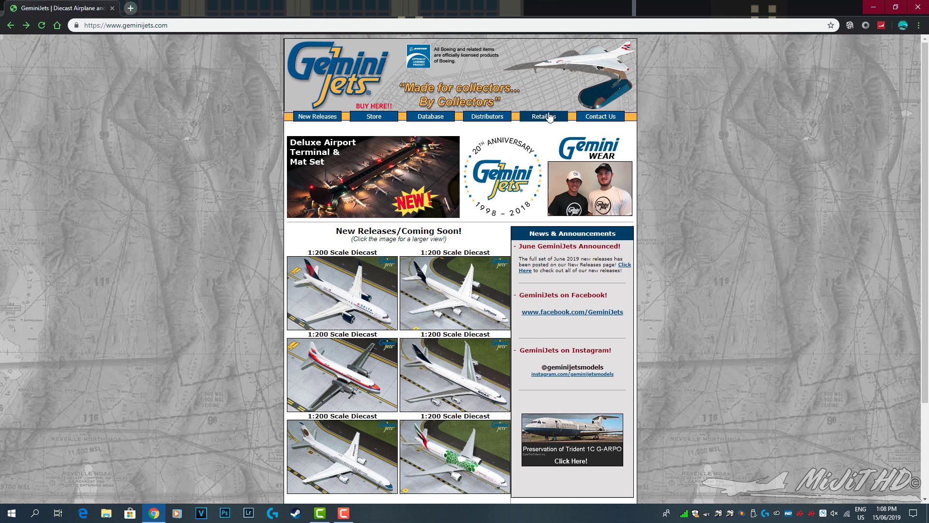
- Open New Releases and scroll to the June 2019 Coming Soon 1:400 and 1:200 tables
left_click(317, 116)
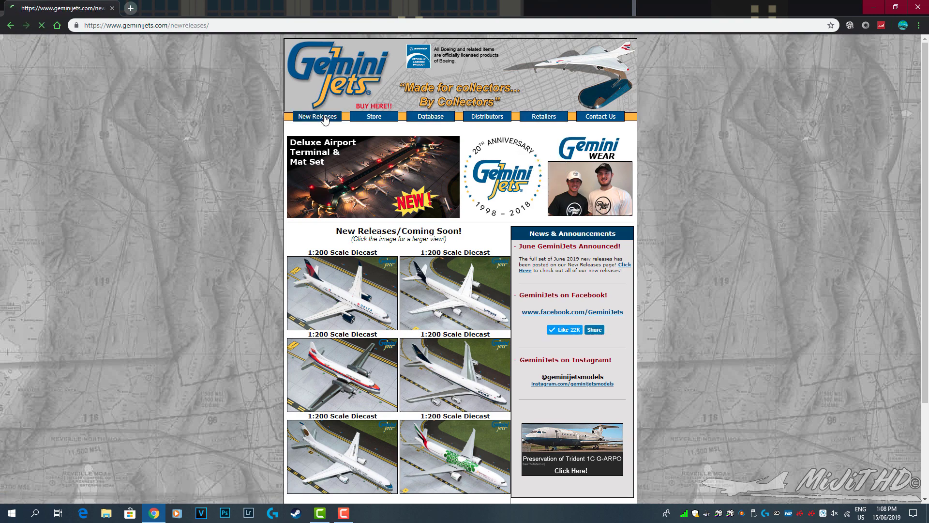
left_click(317, 116)
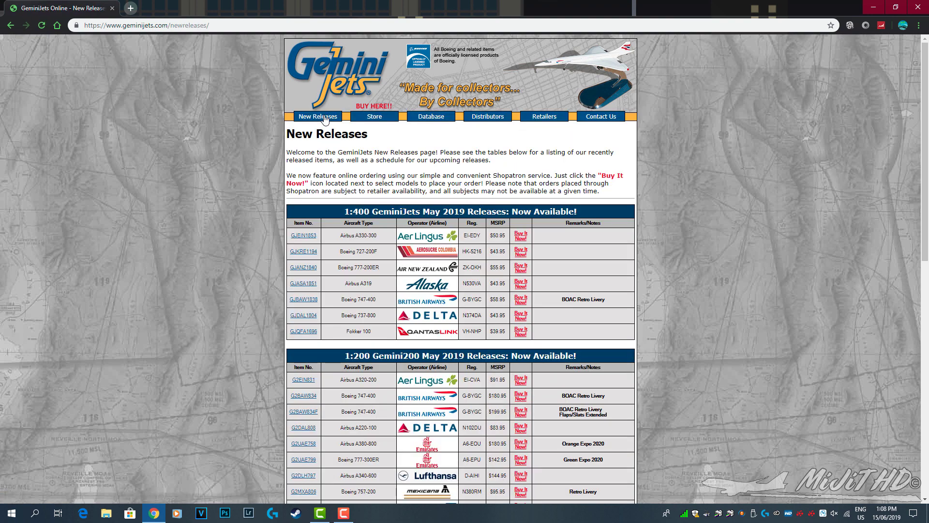
scroll("down", 3)
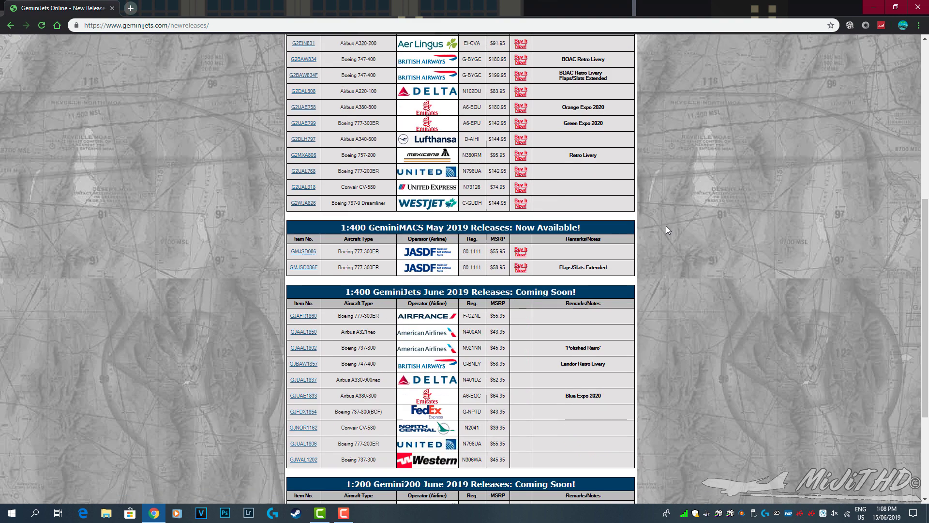
scroll("down", 3)
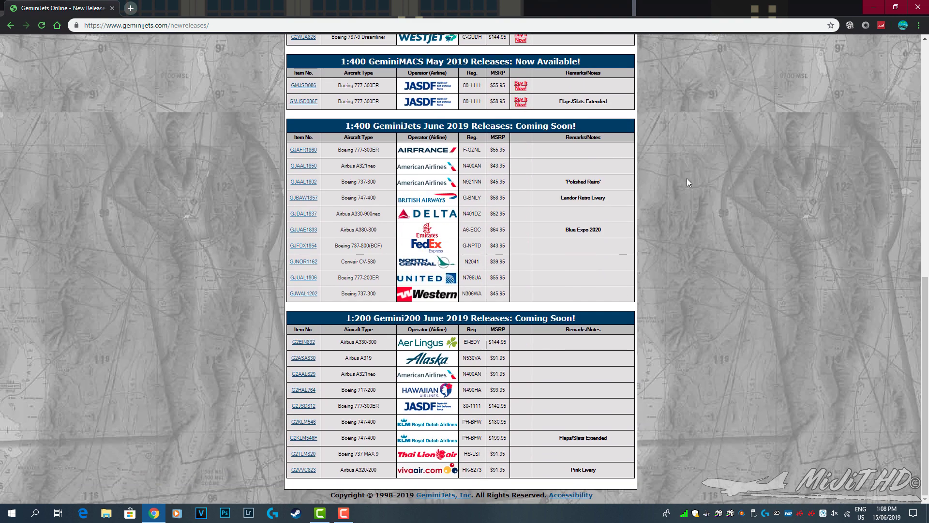
mouse_move(304, 152)
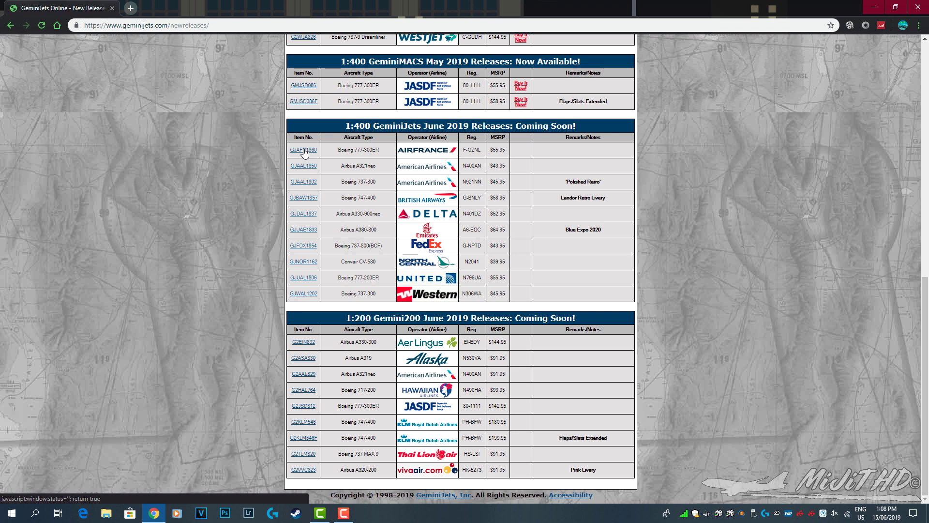
left_click(304, 150)
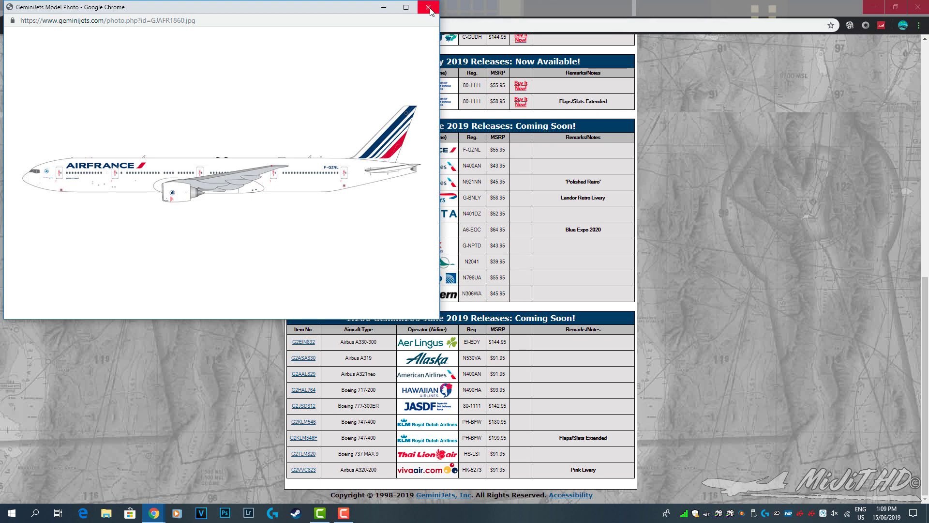
left_click(425, 8)
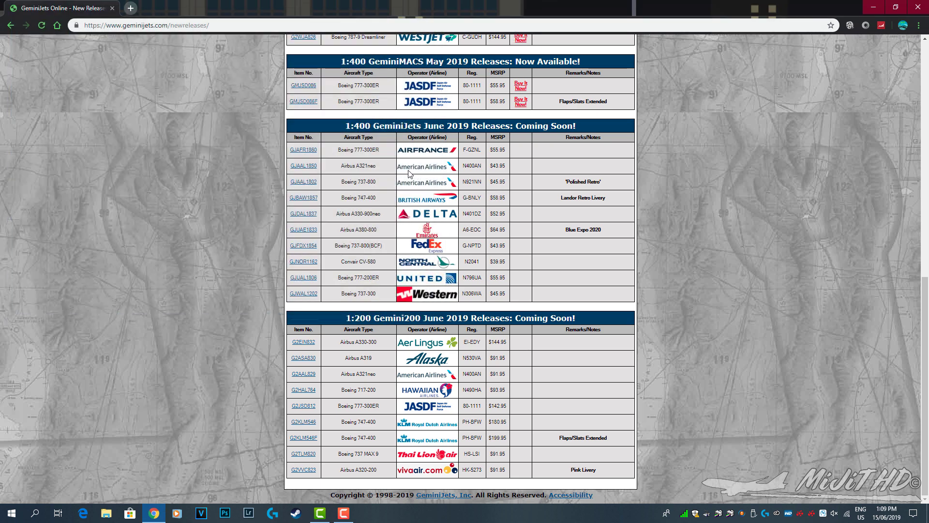
left_click(304, 166)
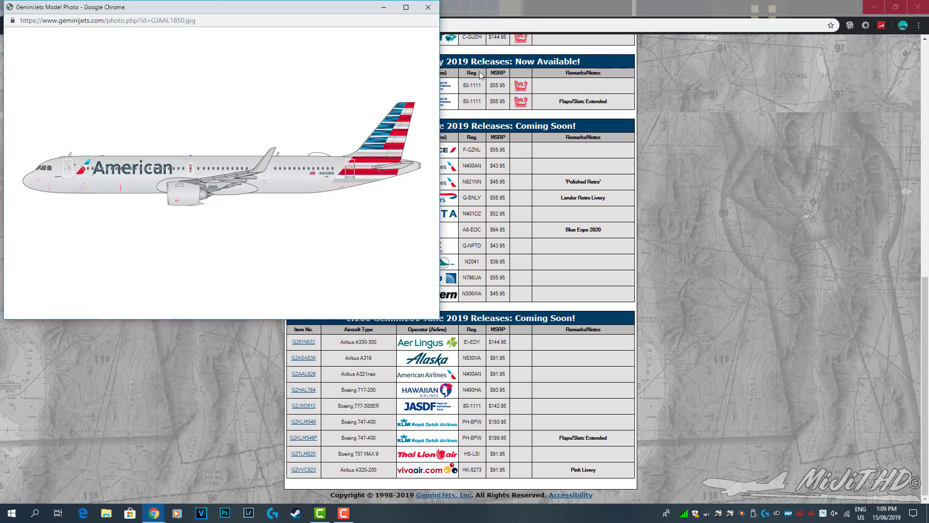
left_click(424, 8)
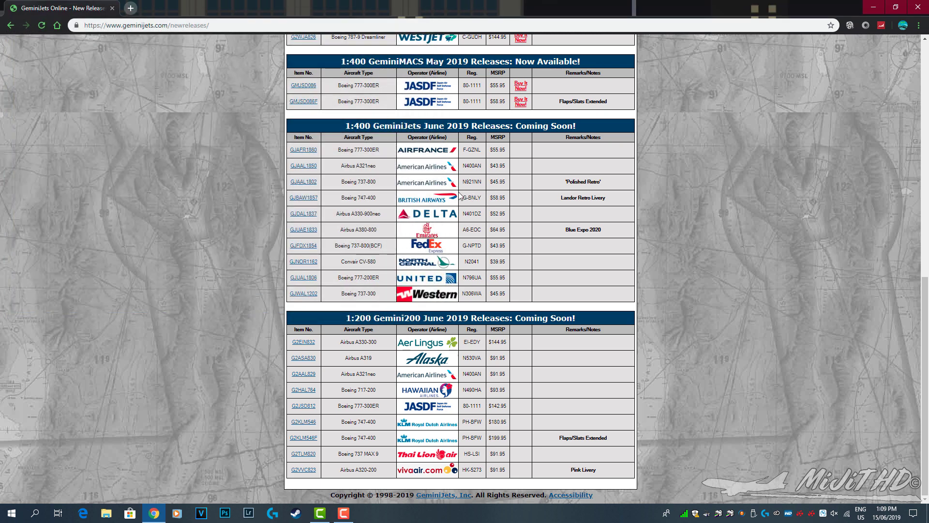
mouse_move(310, 182)
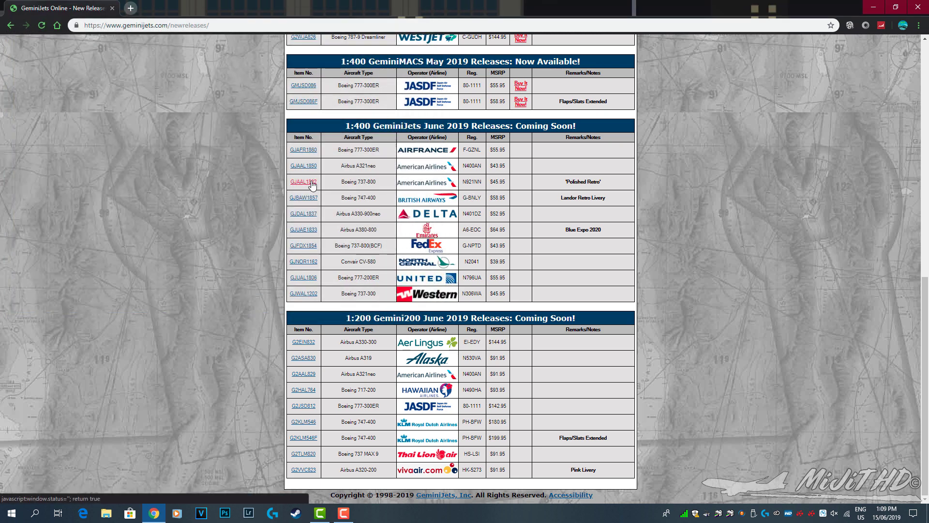
left_click(303, 181)
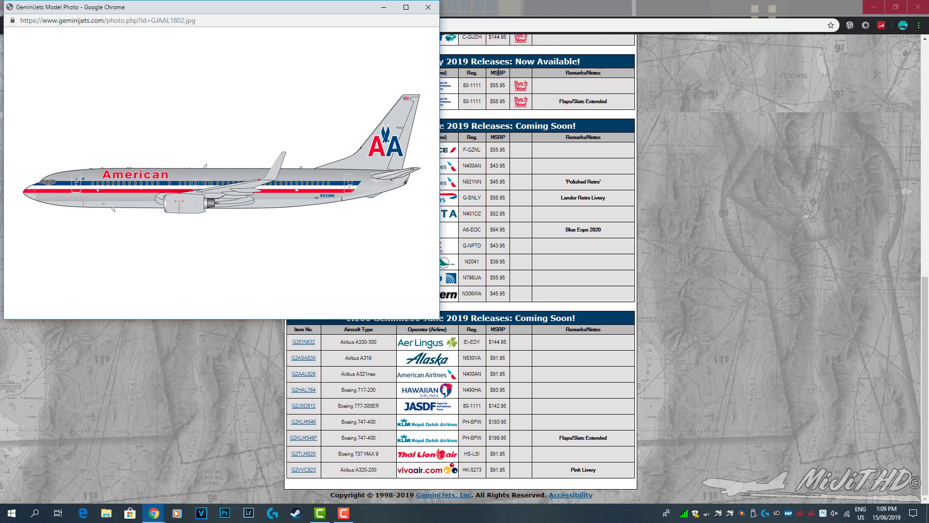
left_click(425, 8)
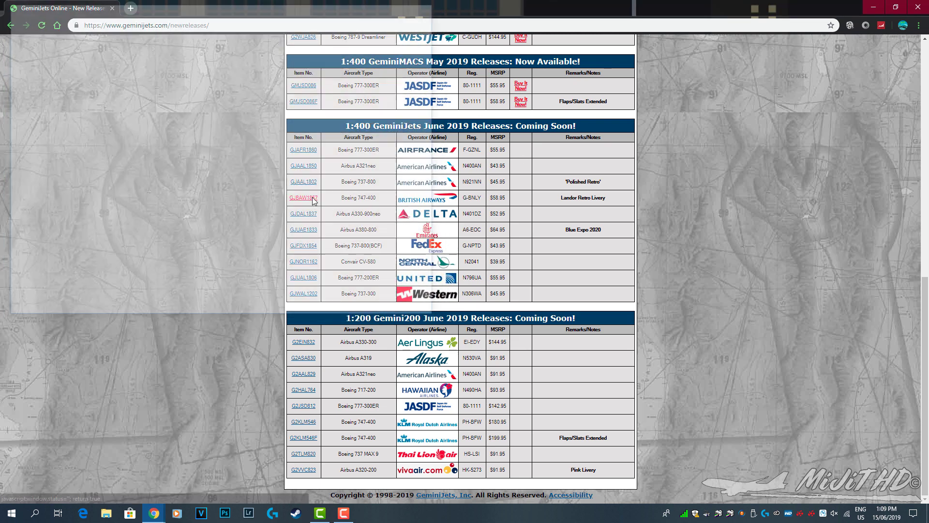
left_click(303, 197)
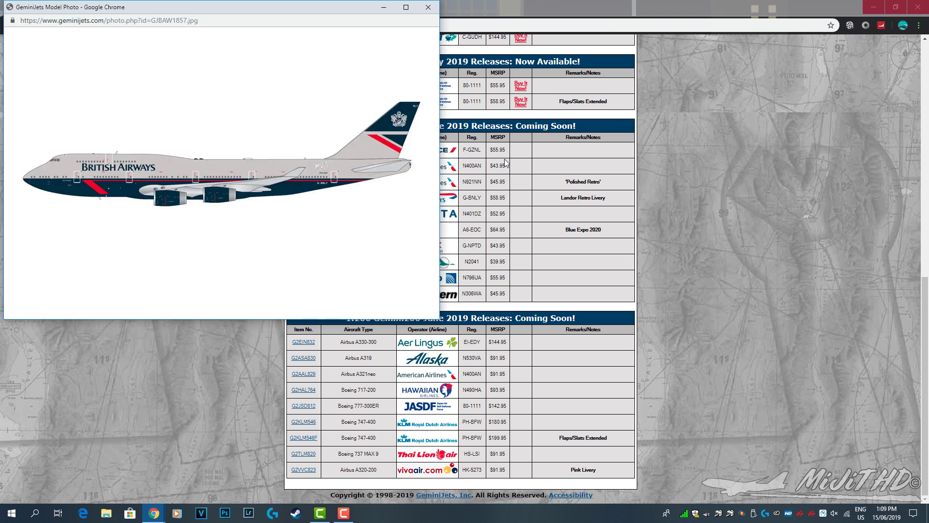
mouse_move(517, 151)
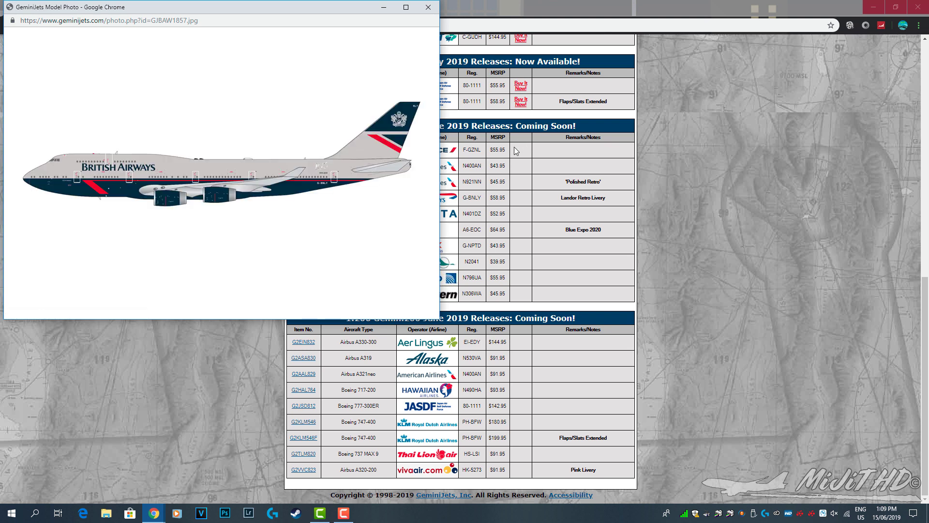
mouse_move(510, 156)
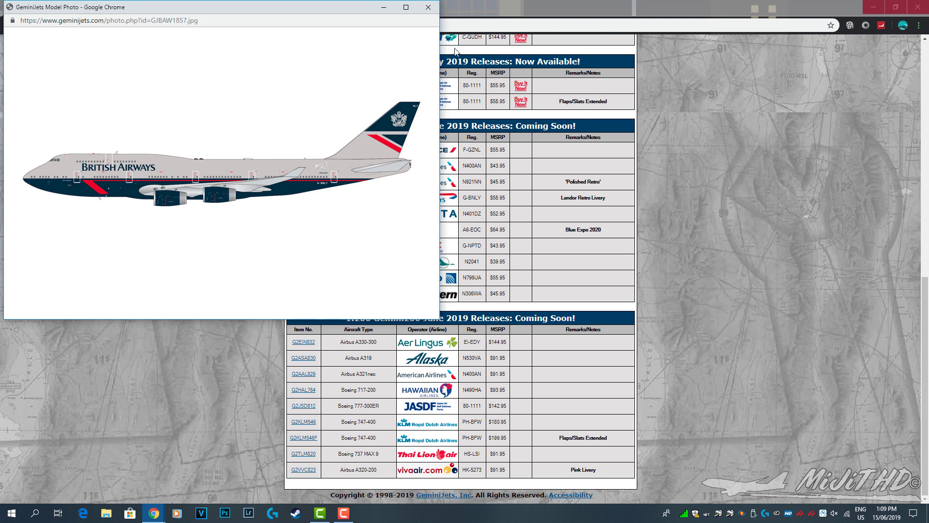
mouse_move(425, 16)
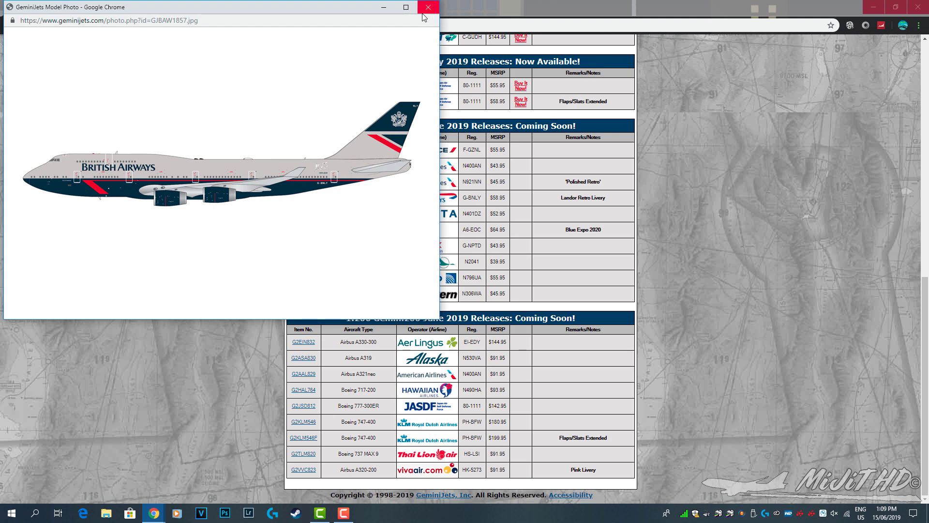
left_click(425, 8)
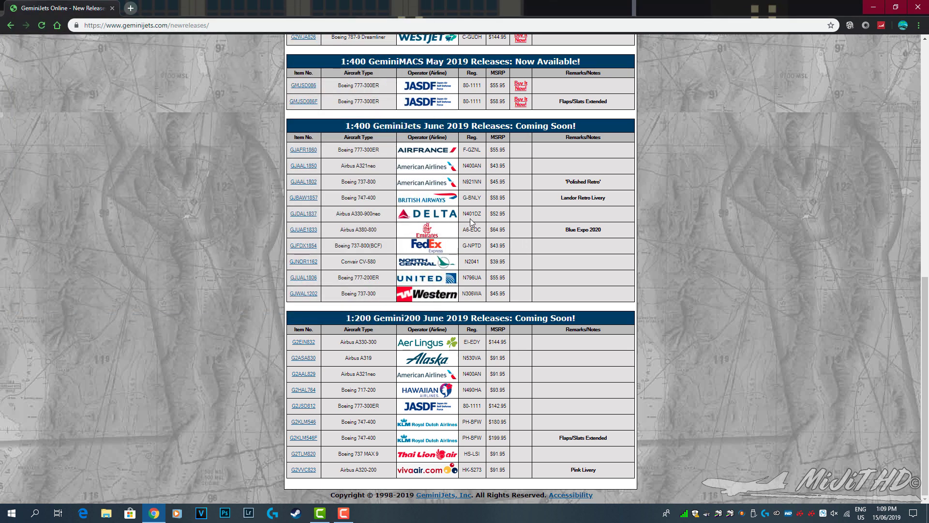
mouse_move(399, 232)
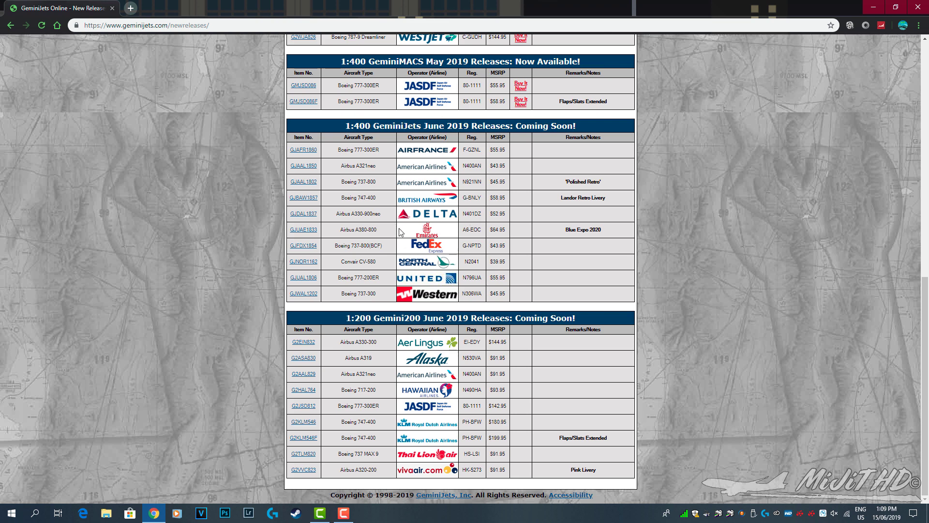
mouse_move(313, 214)
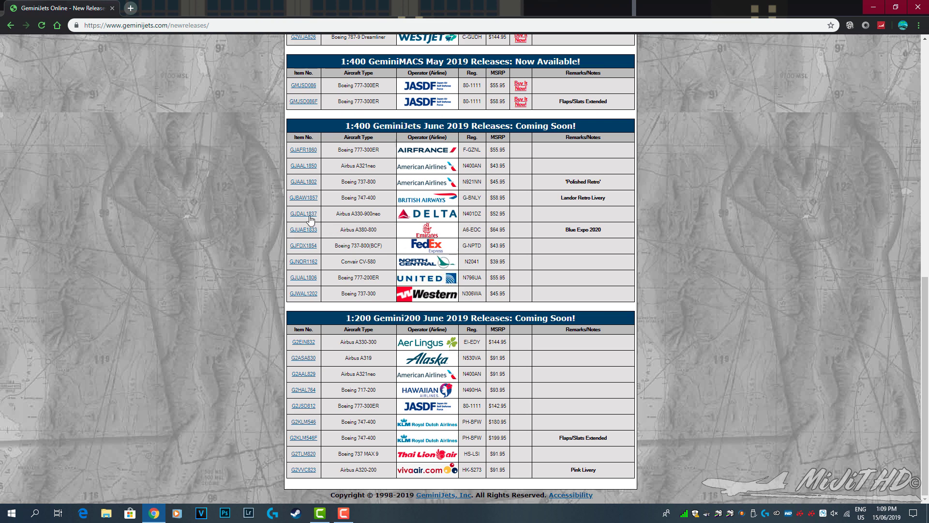
left_click(303, 214)
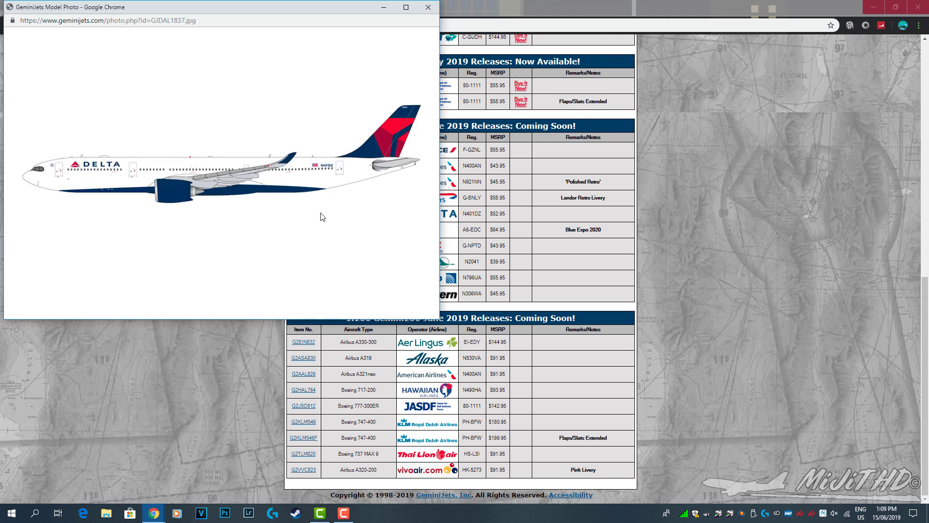
mouse_move(466, 108)
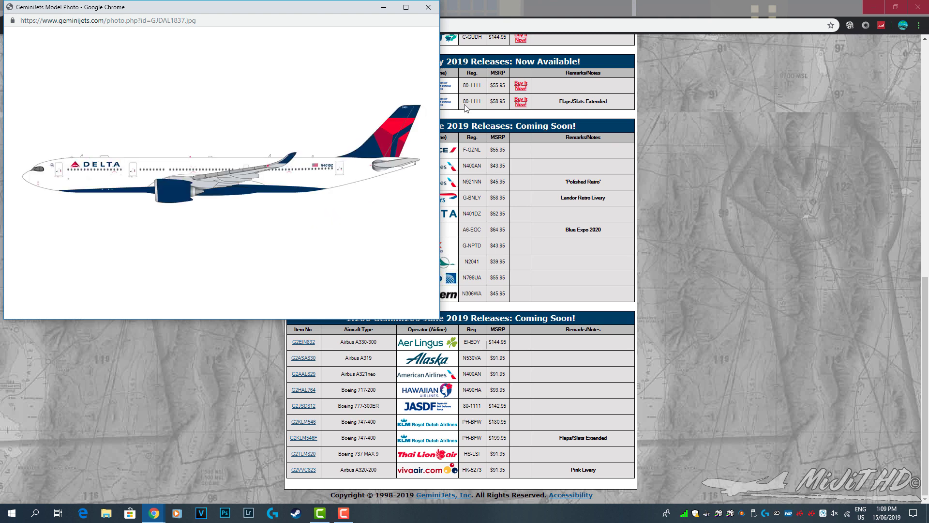
mouse_move(426, 8)
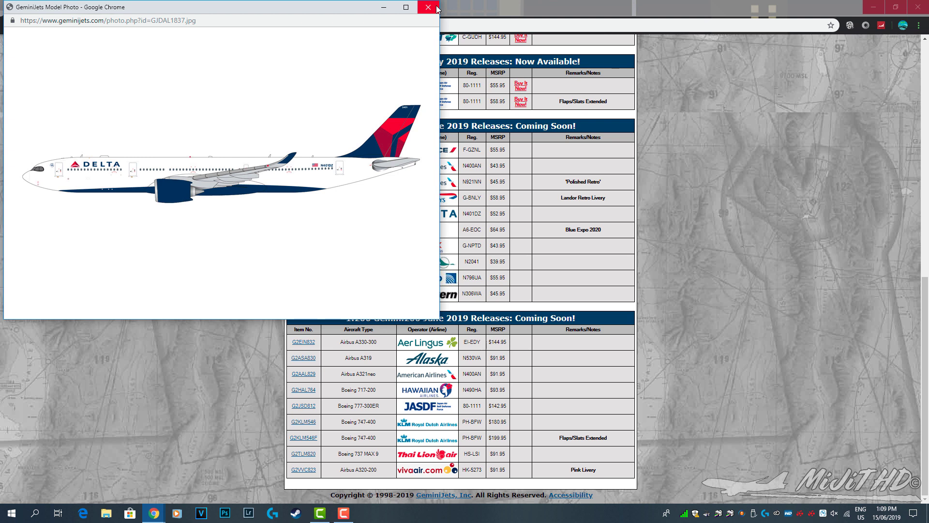
mouse_move(428, 8)
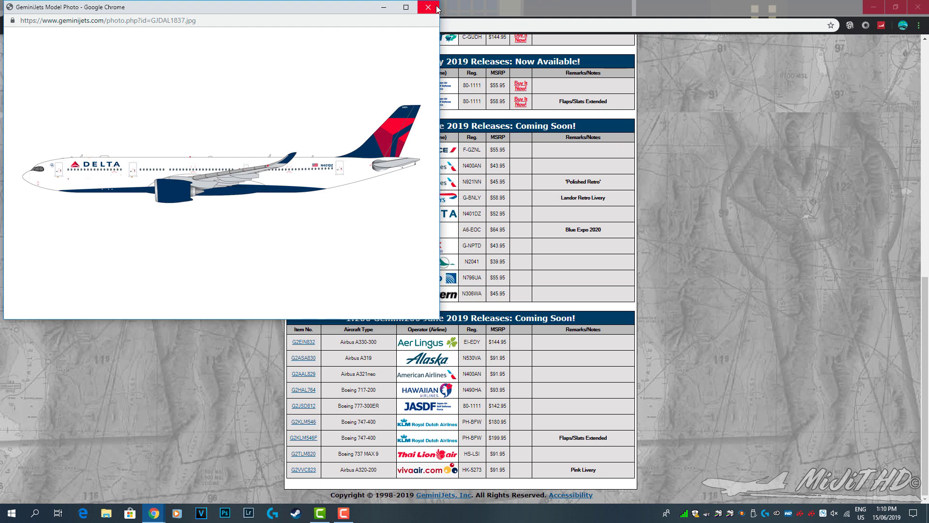
left_click(424, 8)
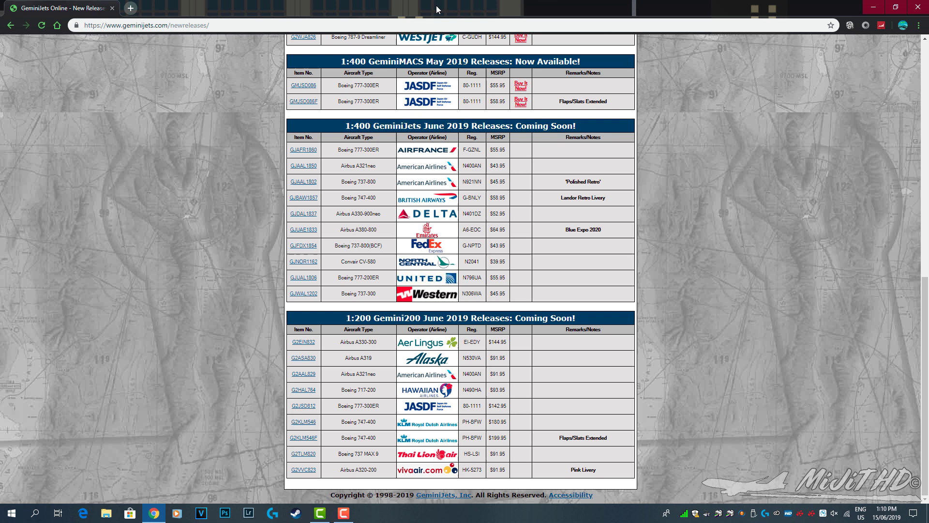
mouse_move(487, 174)
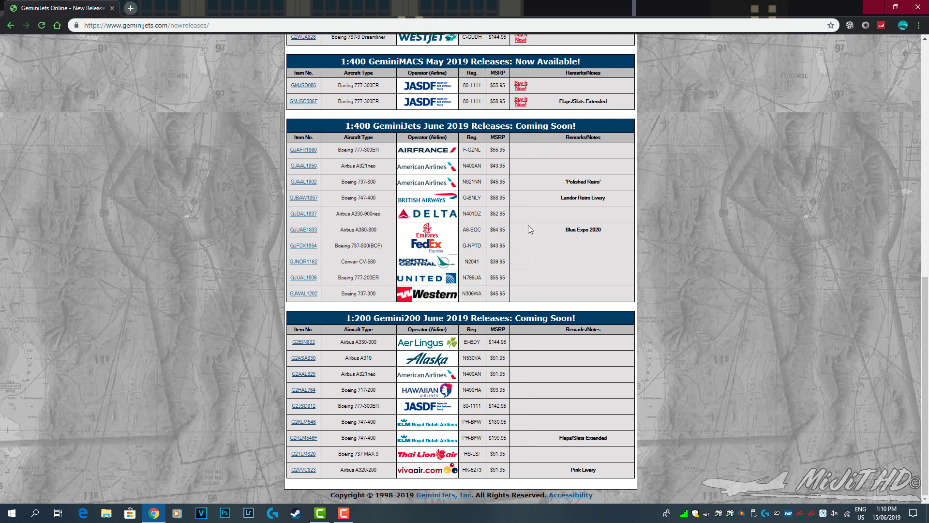
mouse_move(436, 260)
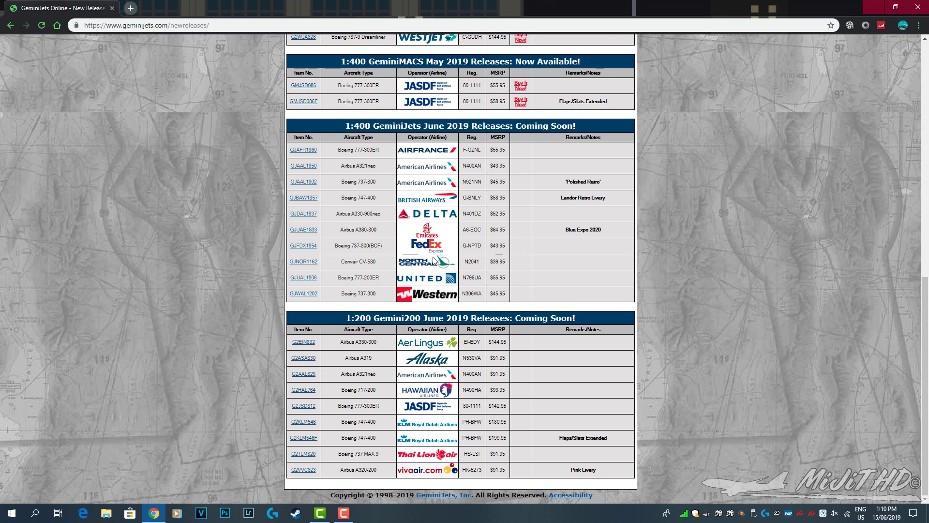
mouse_move(456, 240)
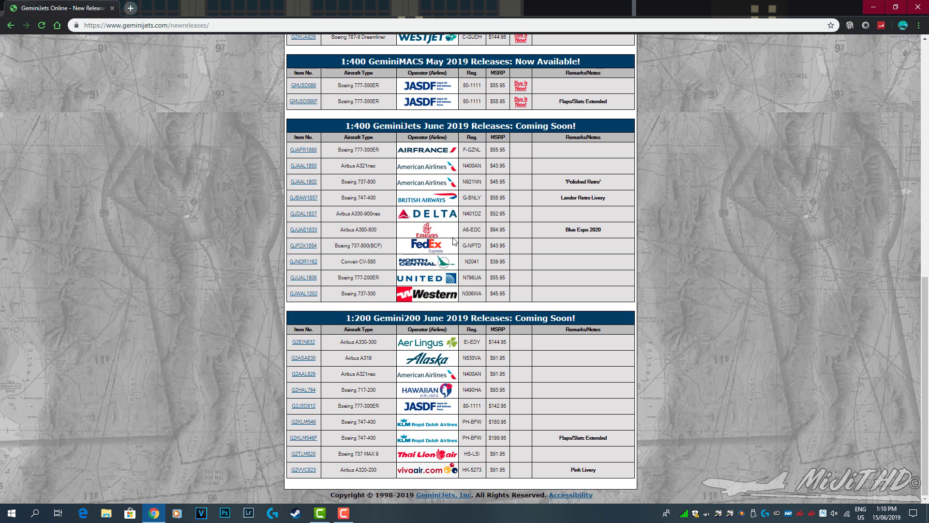
scroll("up", 3)
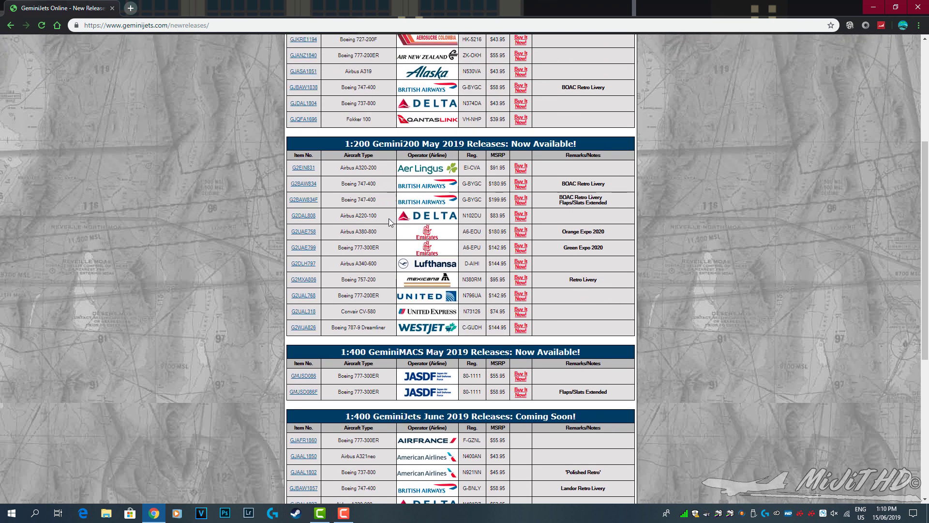
scroll("down", 3)
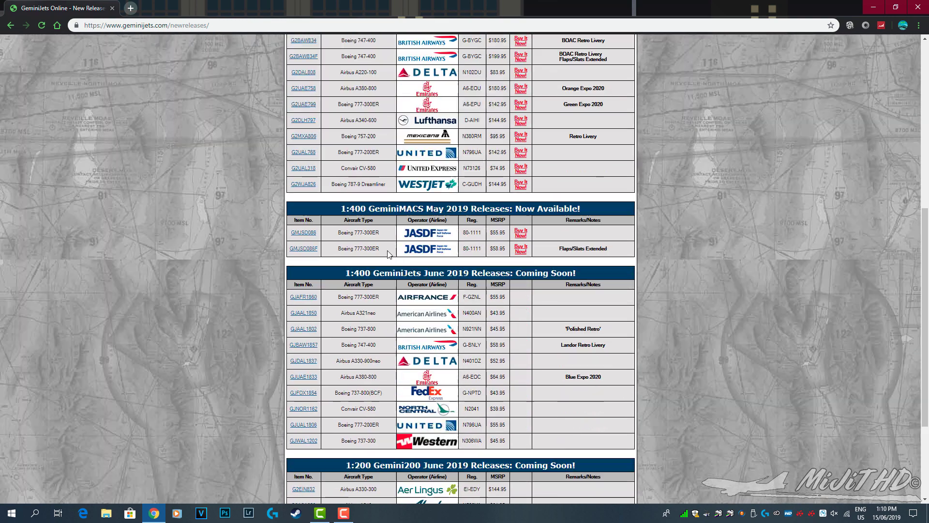
scroll("down", 3)
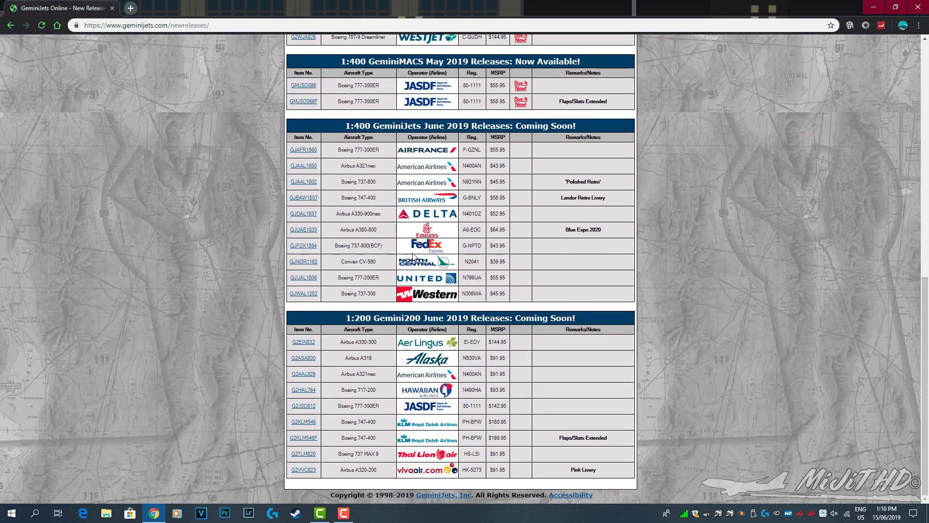
mouse_move(301, 234)
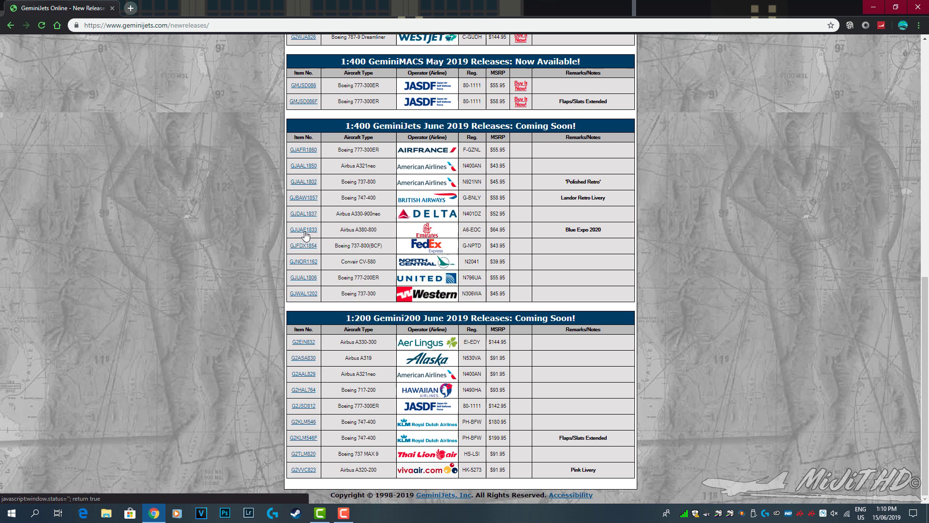
left_click(304, 229)
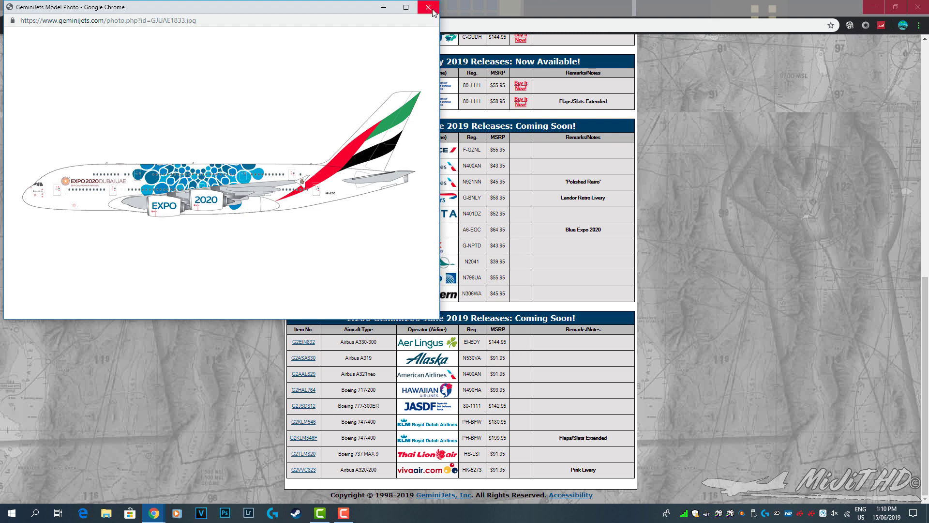
left_click(427, 8)
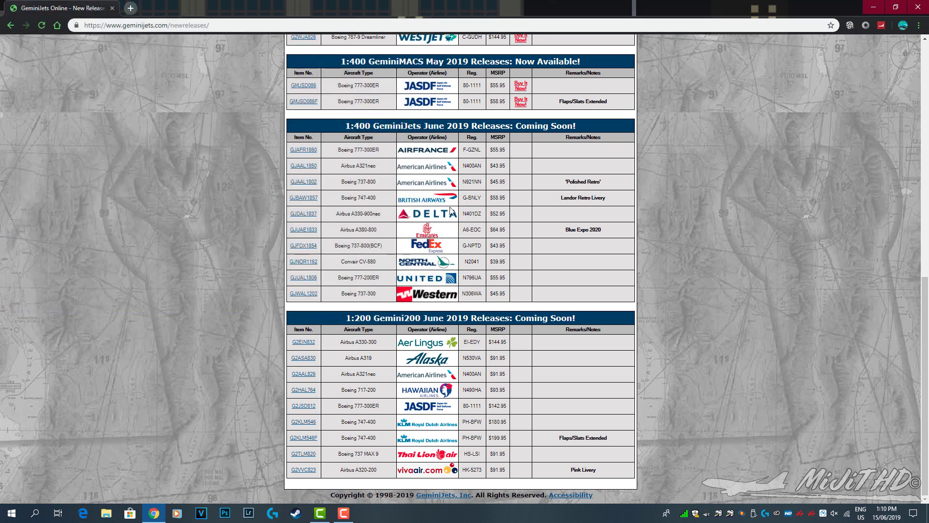
mouse_move(381, 264)
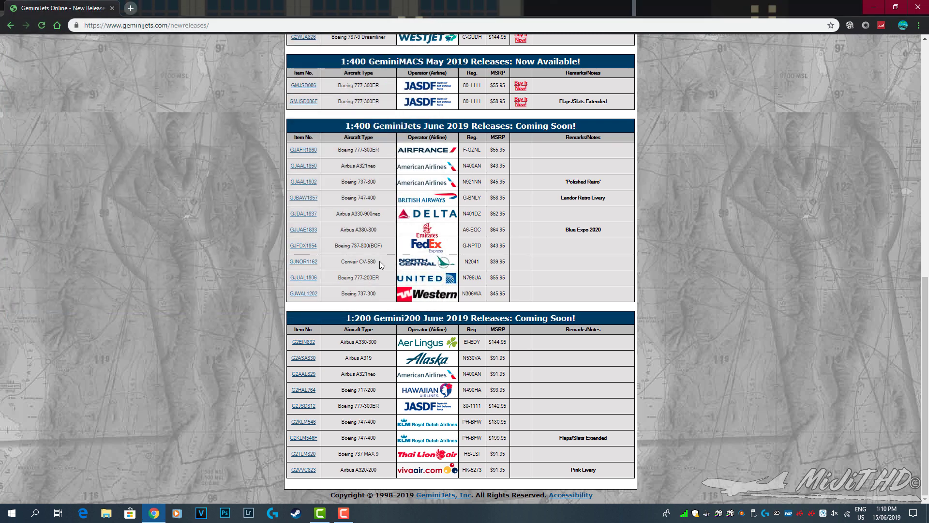
mouse_move(309, 248)
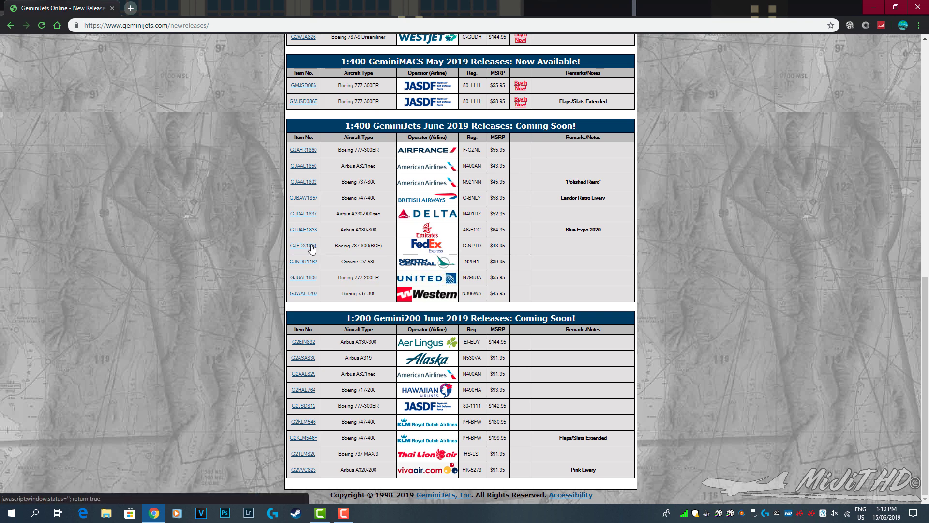
left_click(303, 245)
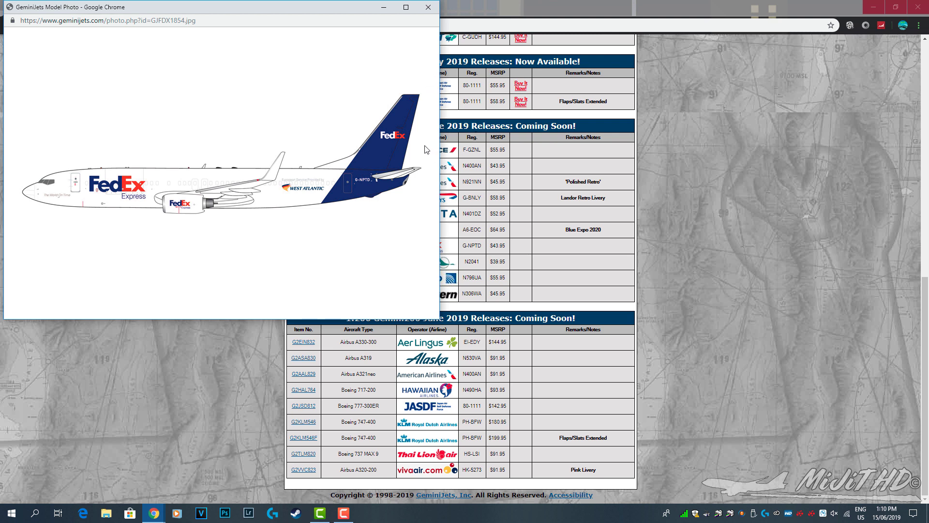
mouse_move(306, 210)
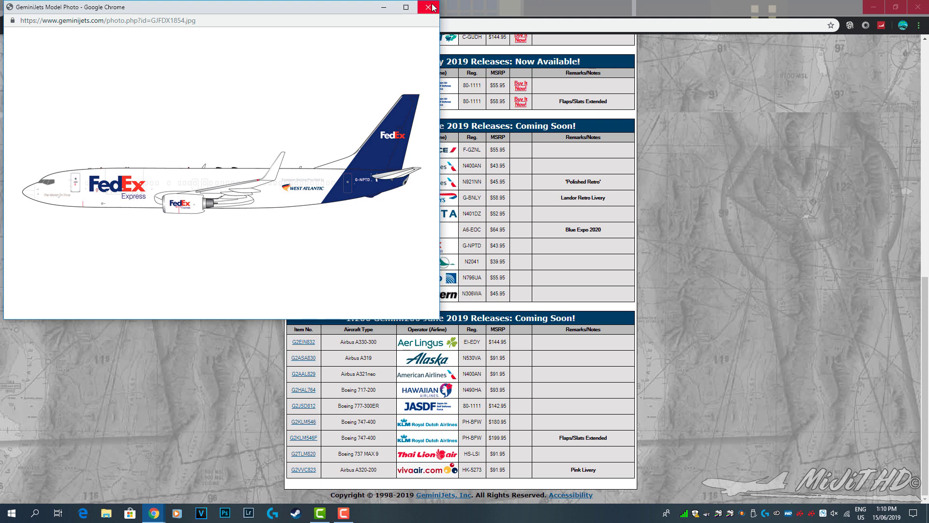
left_click(427, 8)
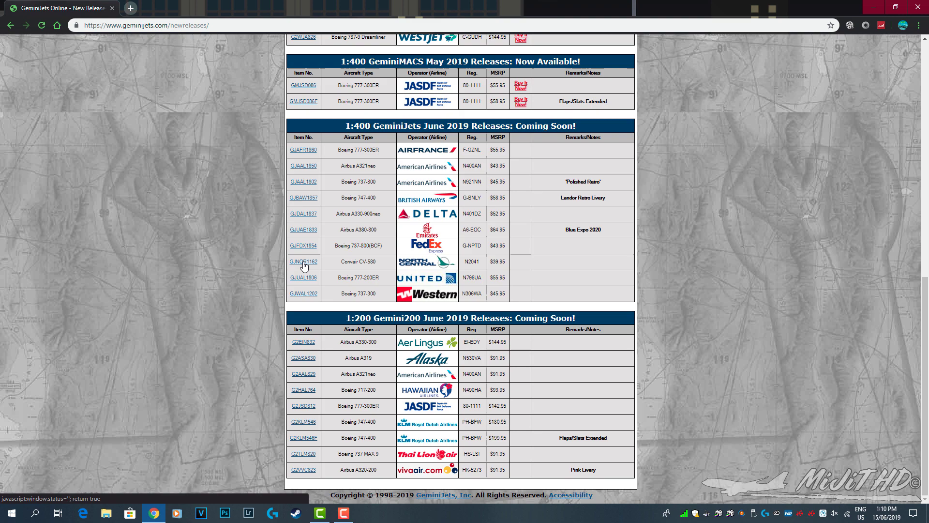
- View and close the GJNOR1162 North Central Convair CV-580 model photo
scroll("up", 3)
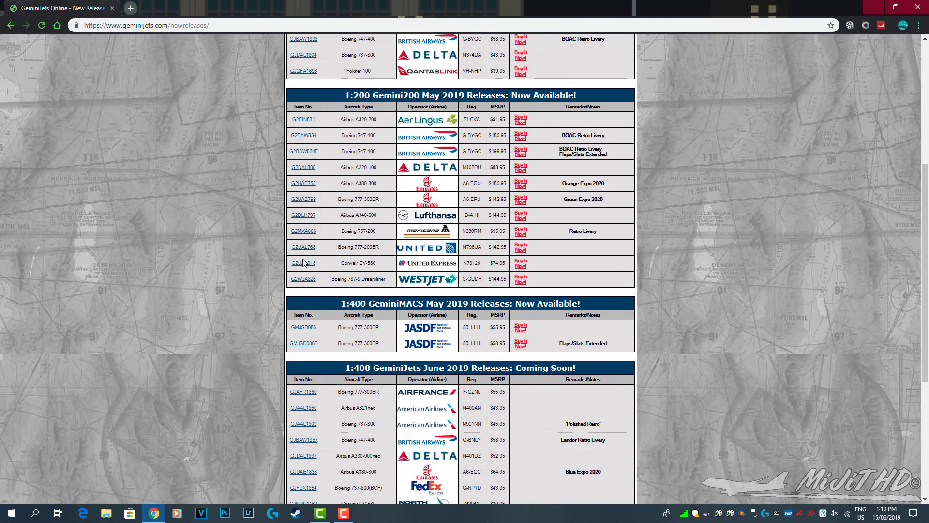
scroll("up", 3)
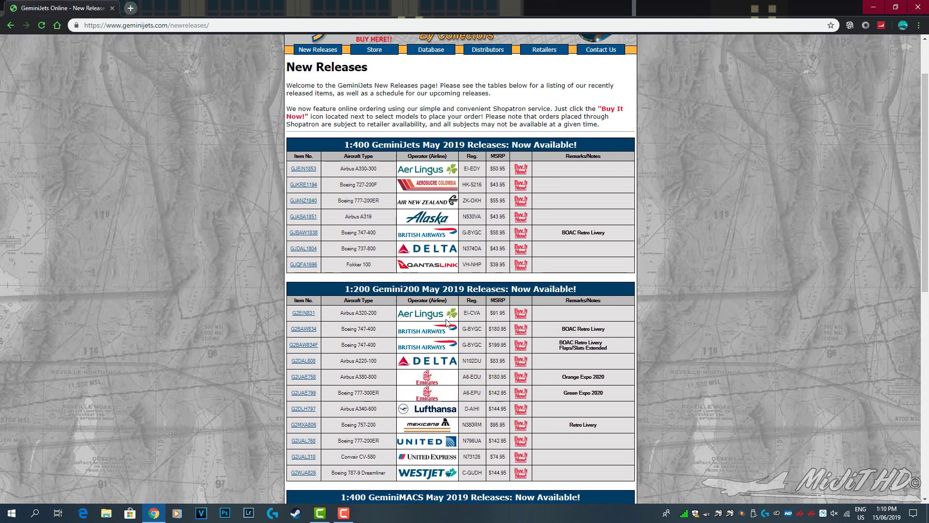
scroll("down", 3)
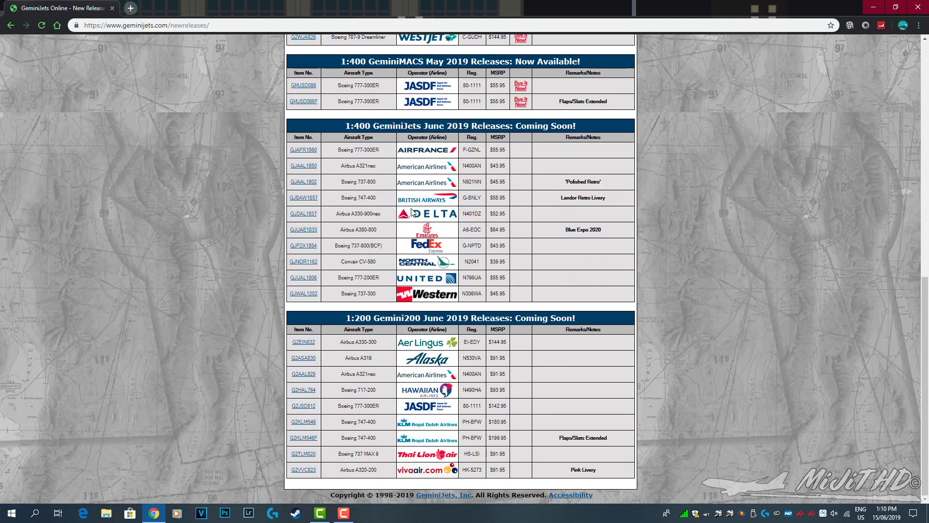
mouse_move(410, 228)
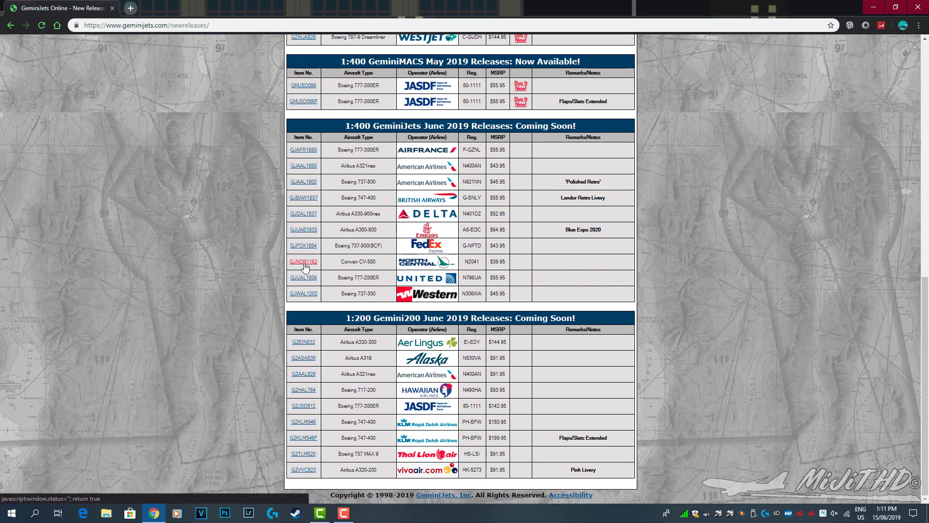
left_click(303, 262)
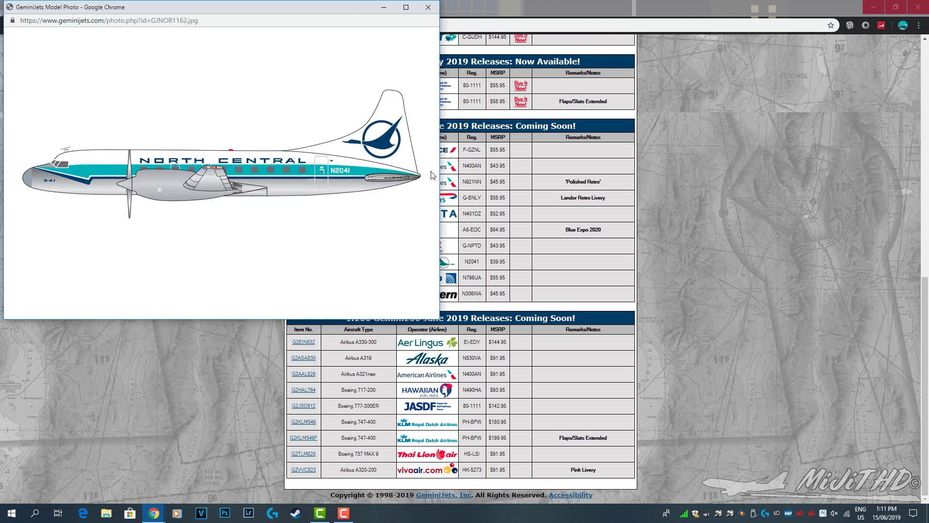
mouse_move(431, 134)
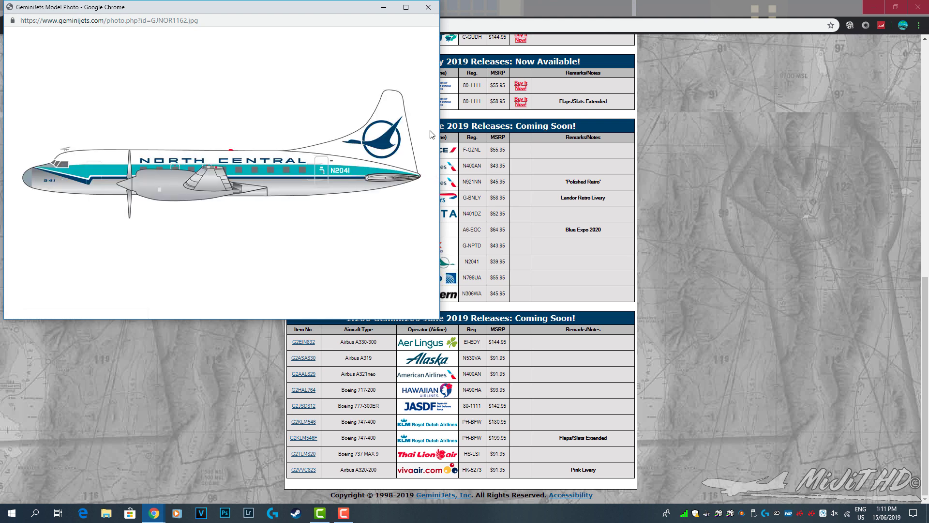
mouse_move(418, 138)
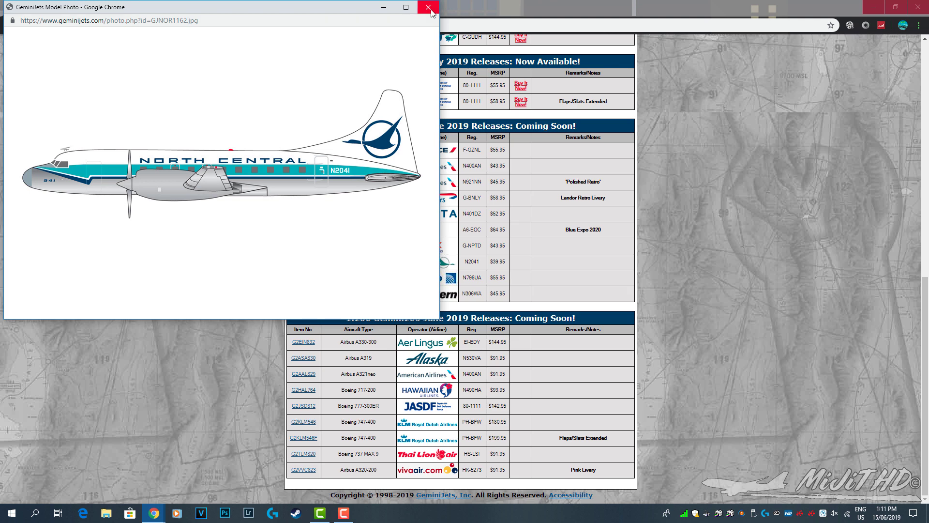
left_click(425, 8)
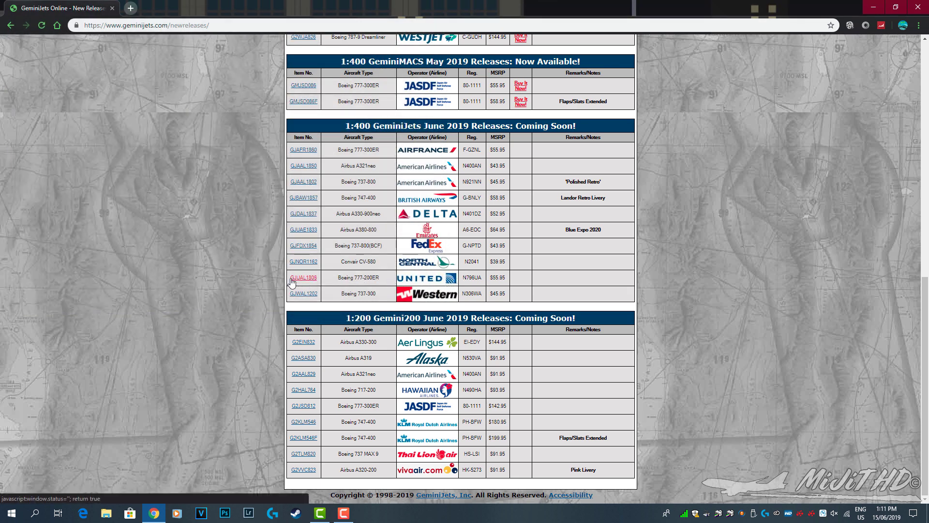
- View and close the GJUAL1806 United 777-200ER and GJWAL1202 Western 737-300 photos
left_click(303, 277)
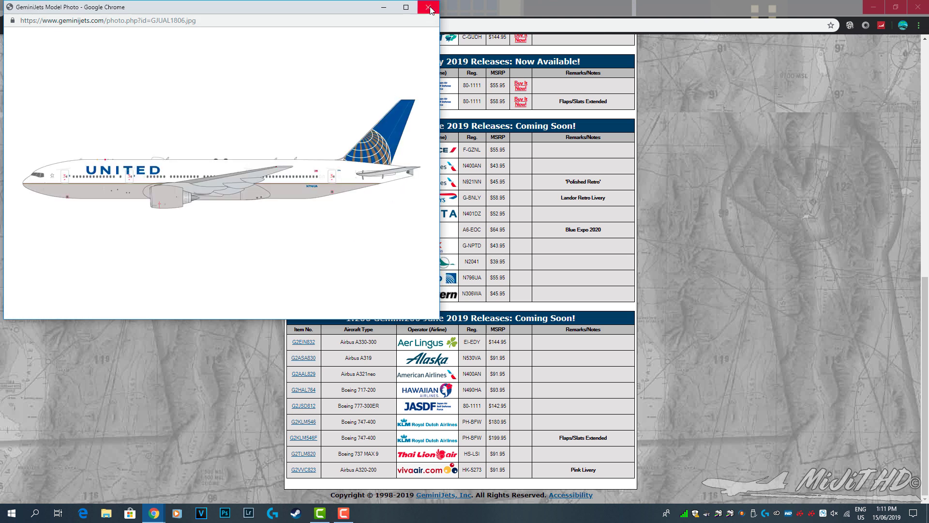
left_click(427, 7)
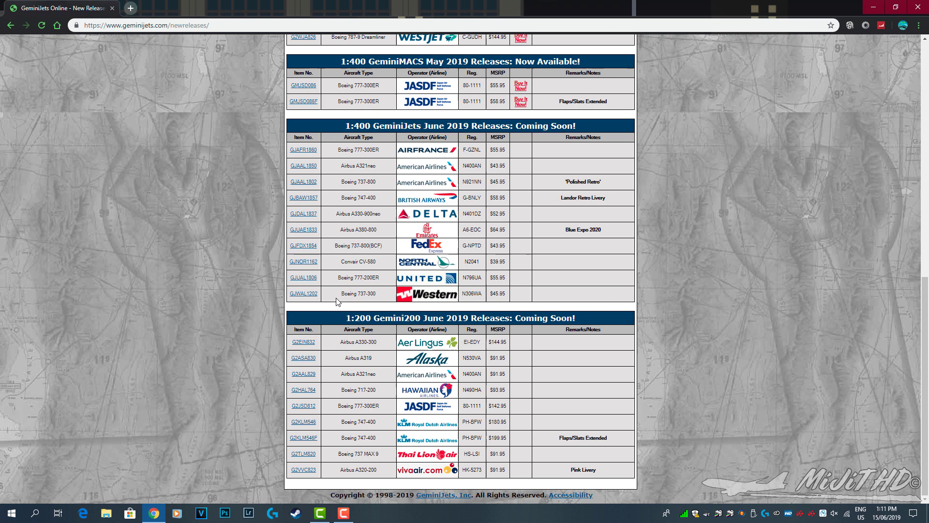
left_click(304, 293)
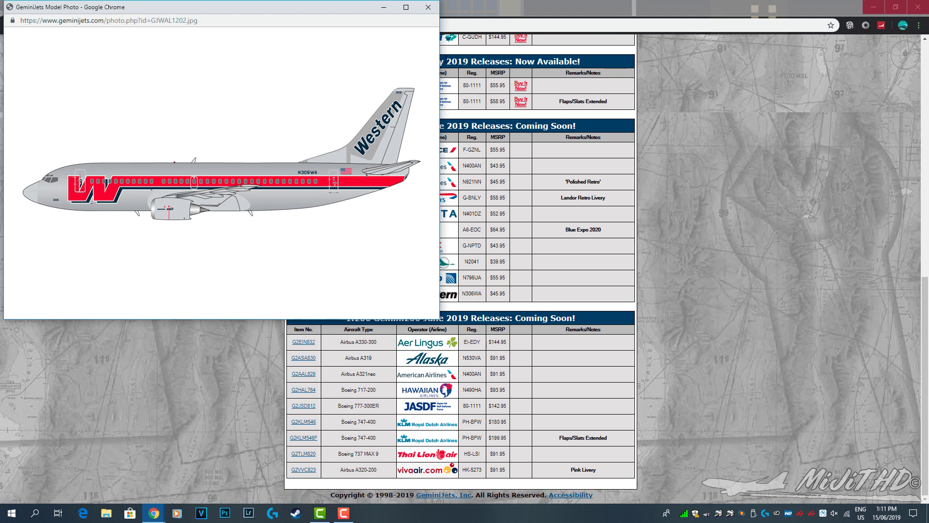
mouse_move(262, 187)
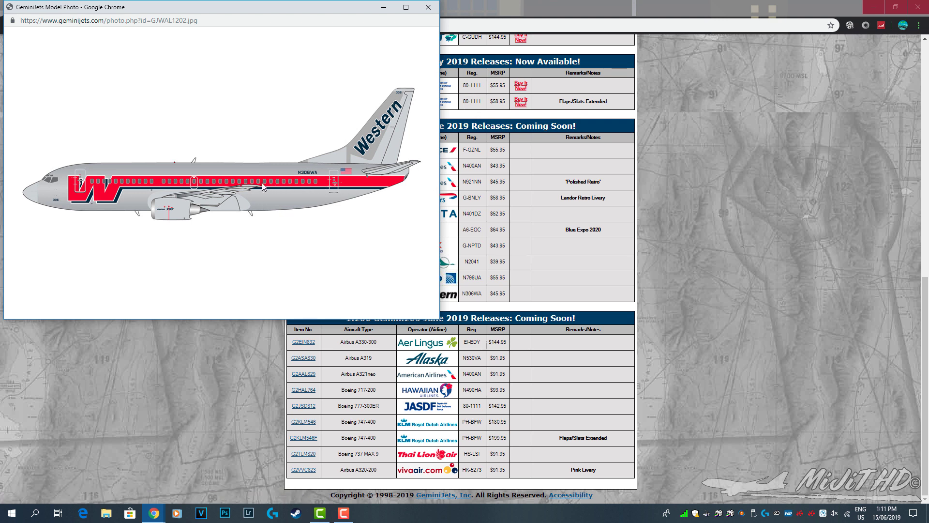
mouse_move(237, 197)
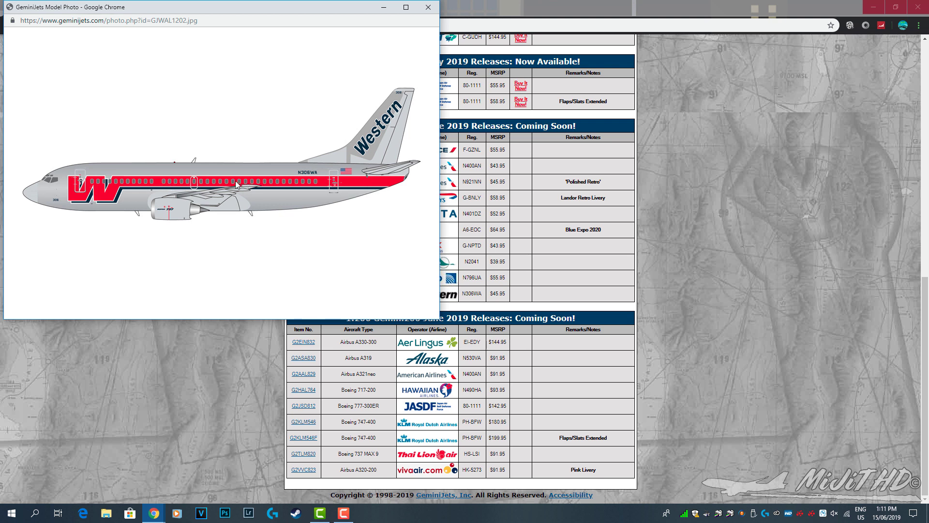
mouse_move(67, 201)
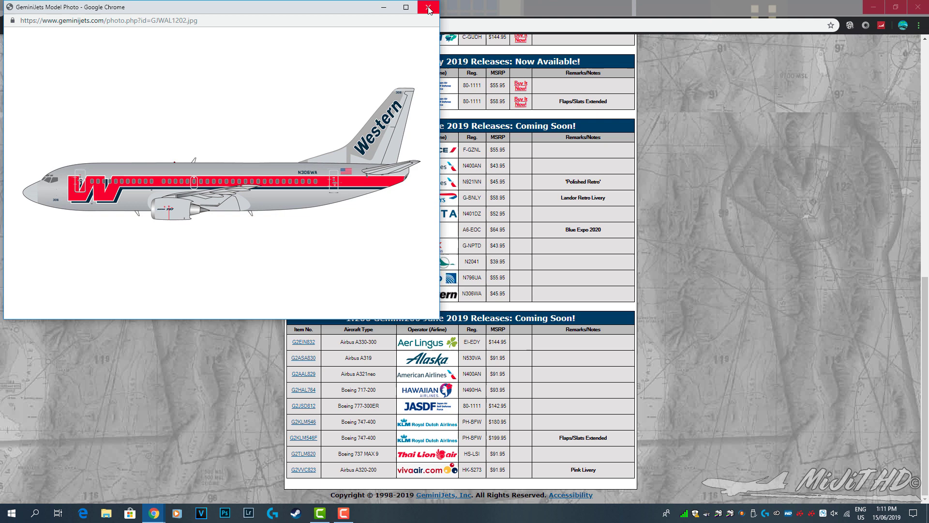
left_click(425, 7)
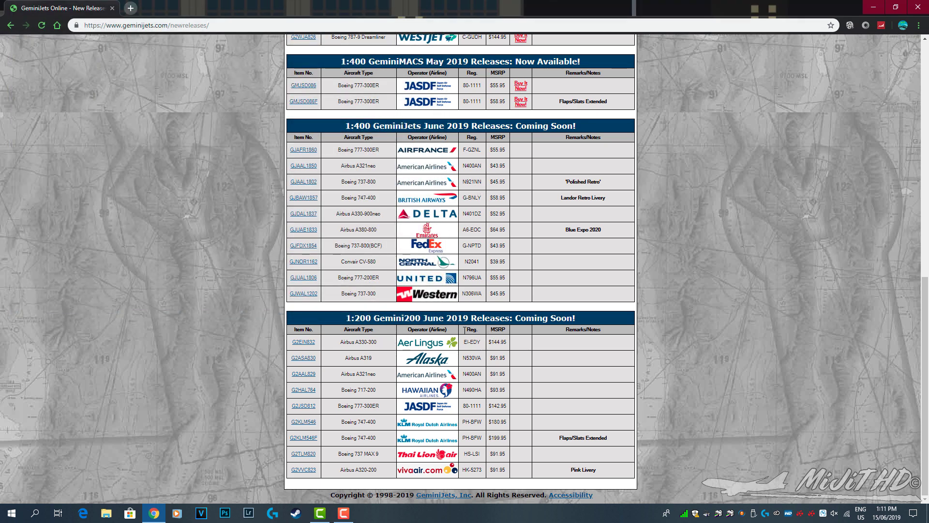
mouse_move(294, 345)
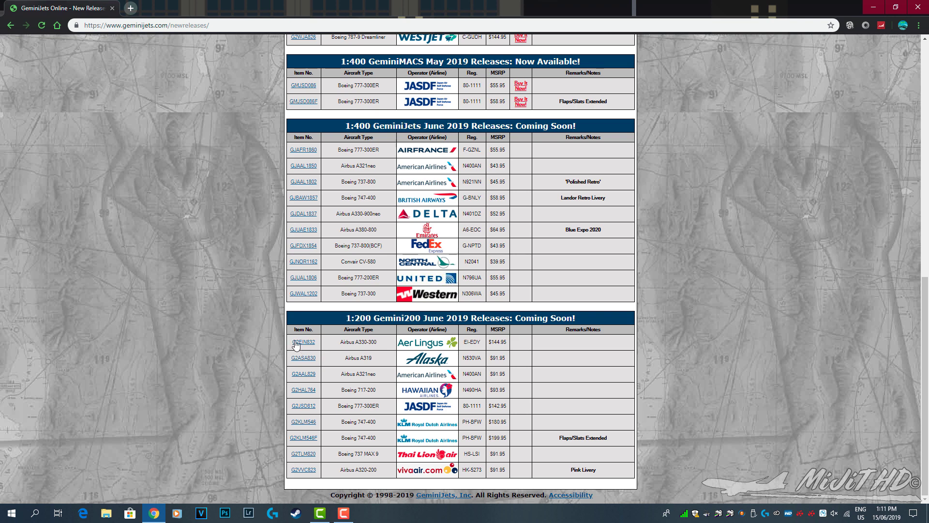
- View and close the G2EIN832 Aer Lingus A330-300 and G2ASA830 Alaska A319 photos
left_click(303, 342)
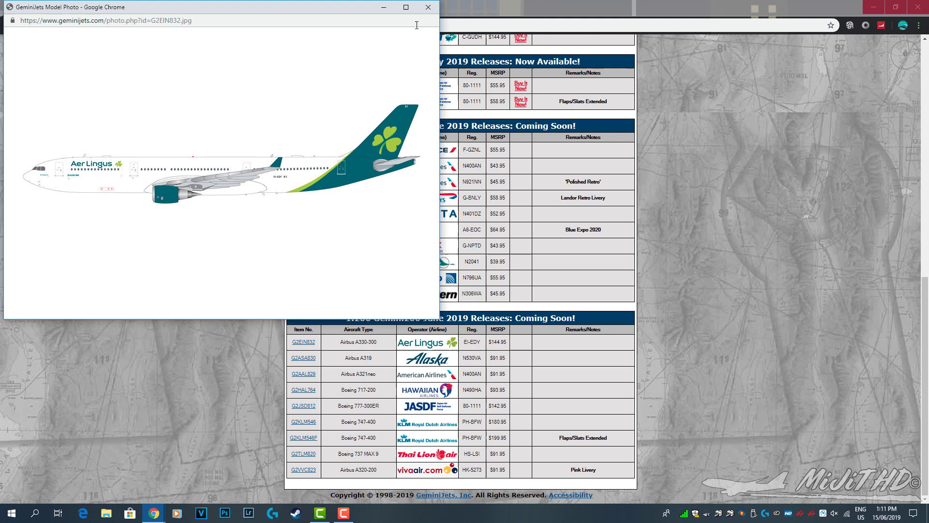
left_click(427, 9)
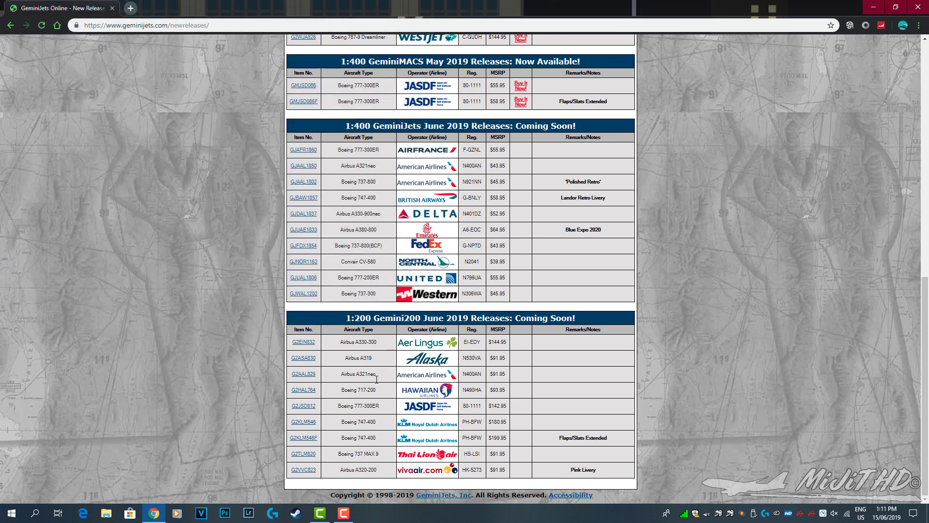
mouse_move(358, 384)
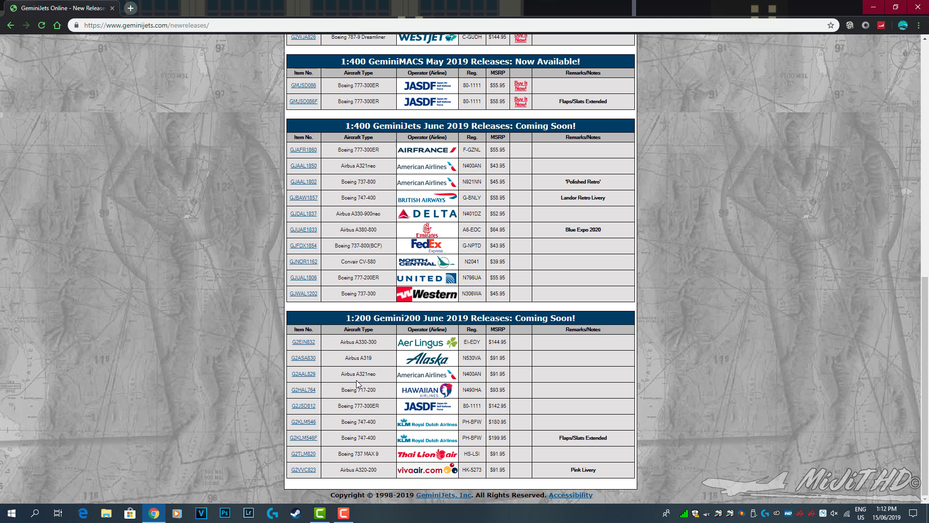
mouse_move(340, 375)
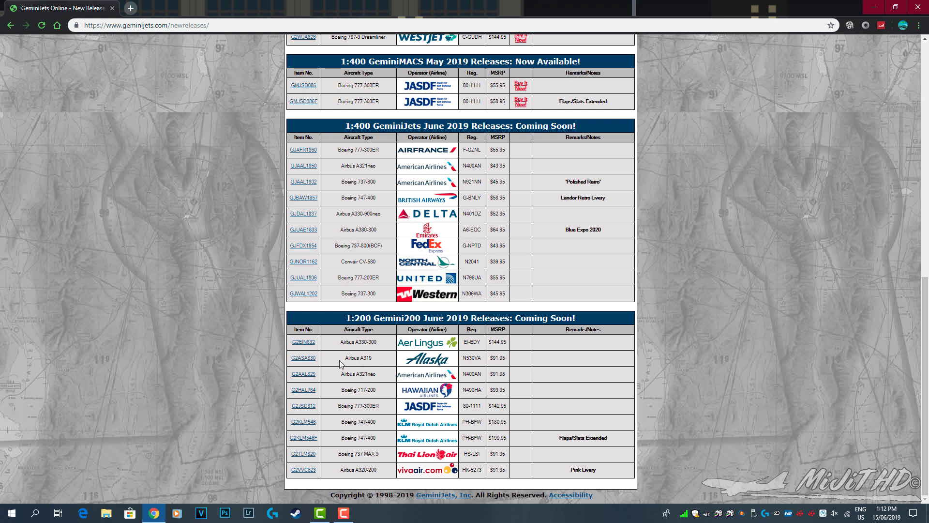
mouse_move(327, 362)
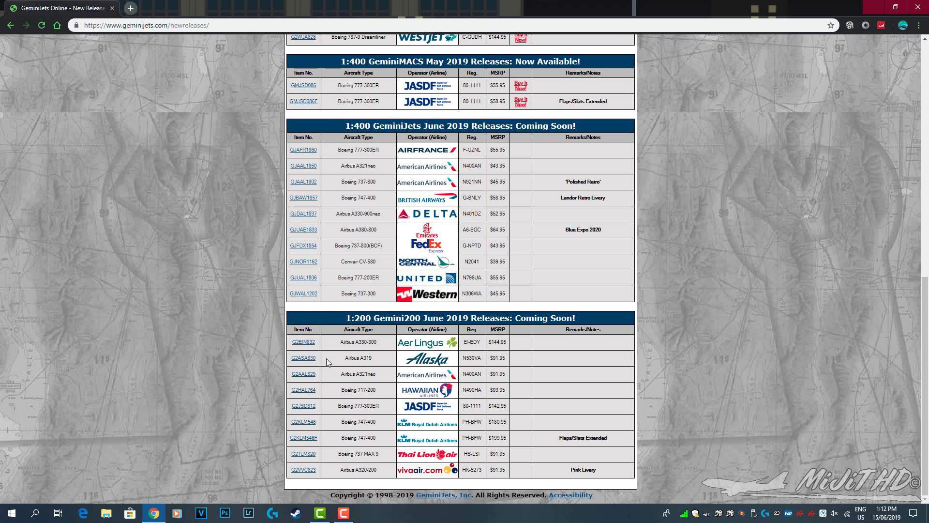
mouse_move(312, 362)
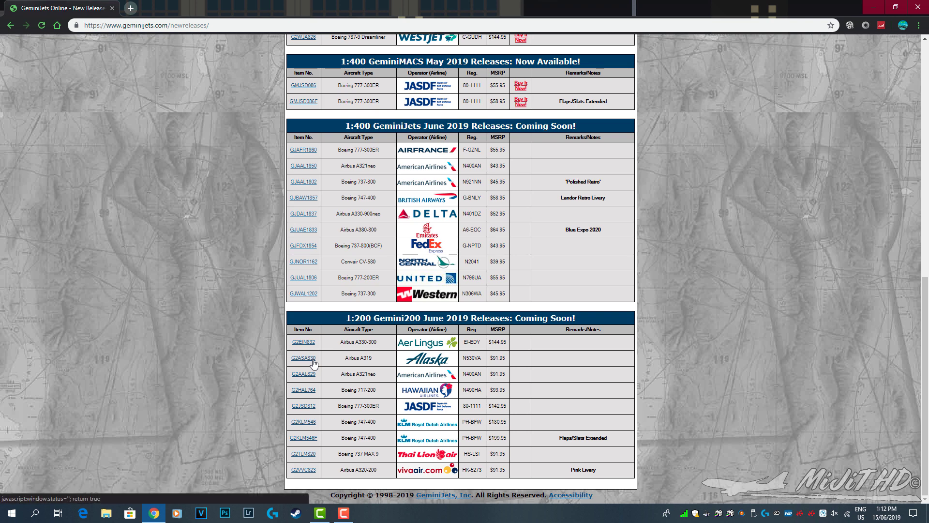
left_click(304, 358)
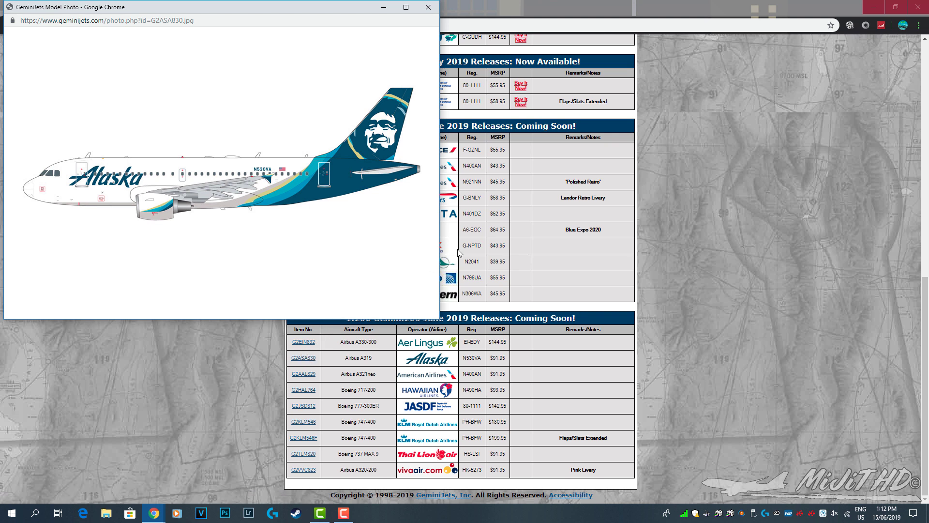
mouse_move(426, 13)
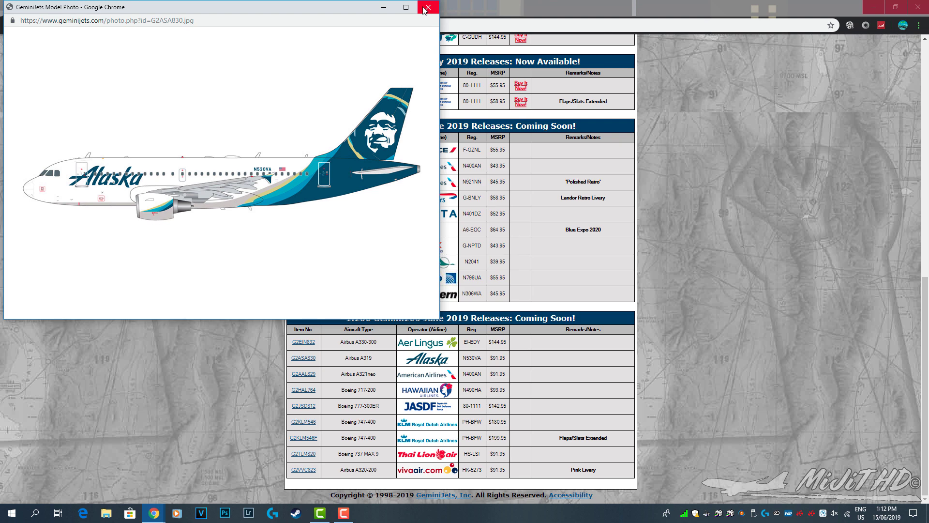
left_click(427, 9)
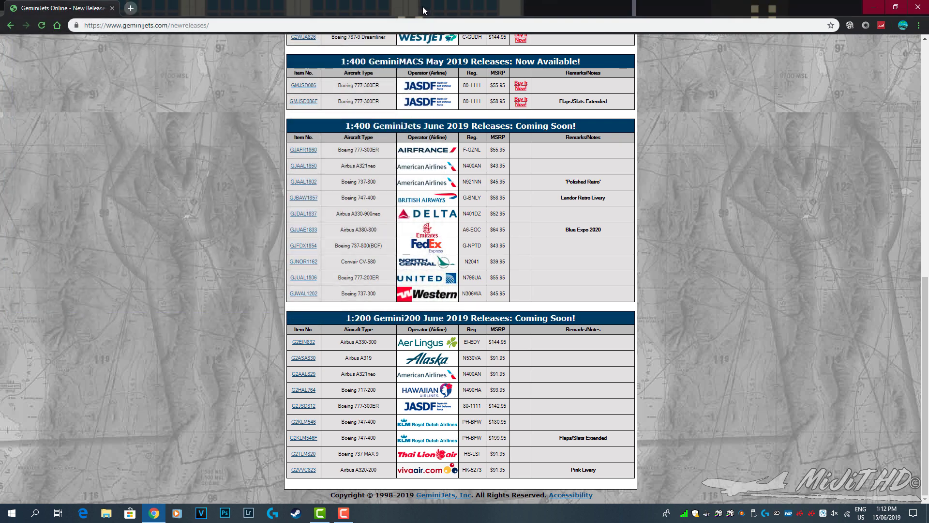
mouse_move(536, 253)
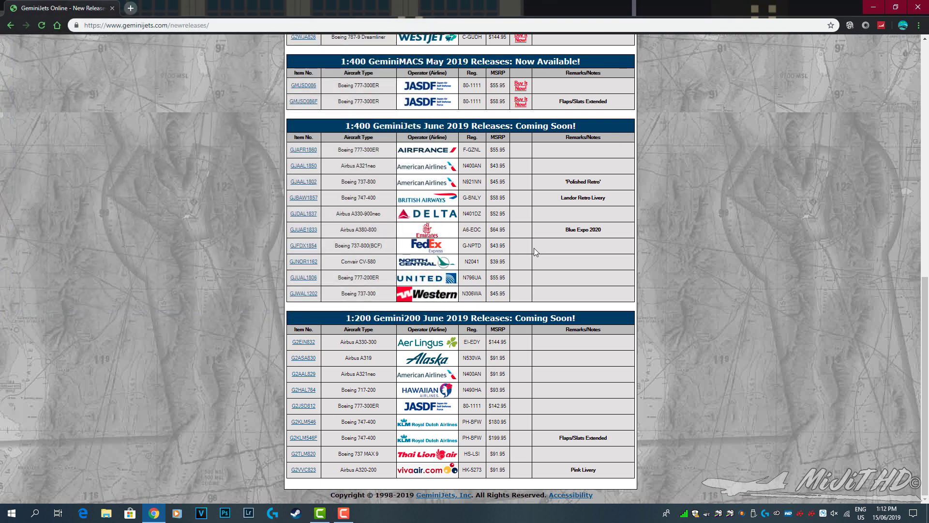
mouse_move(318, 376)
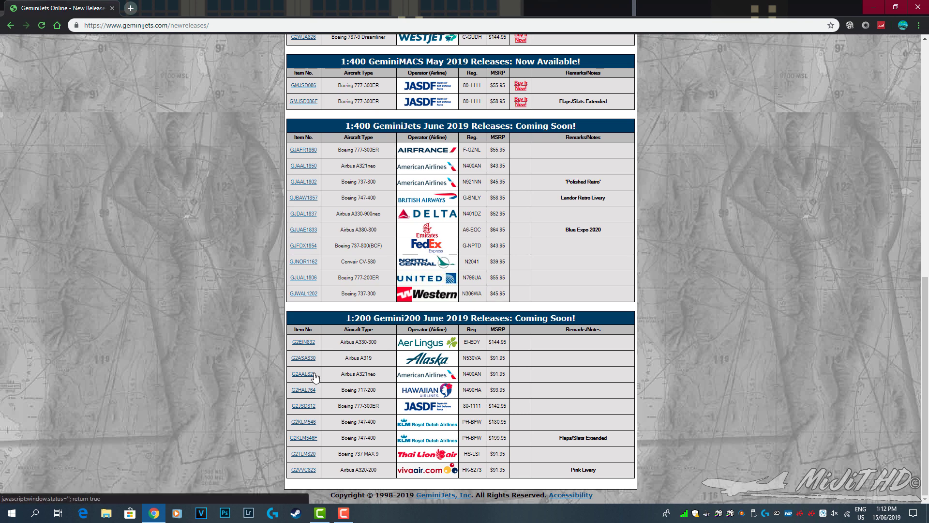
- View and close the G2AAL829 American A321neo photo, then open the G2HAL764 Hawaiian photo
left_click(304, 373)
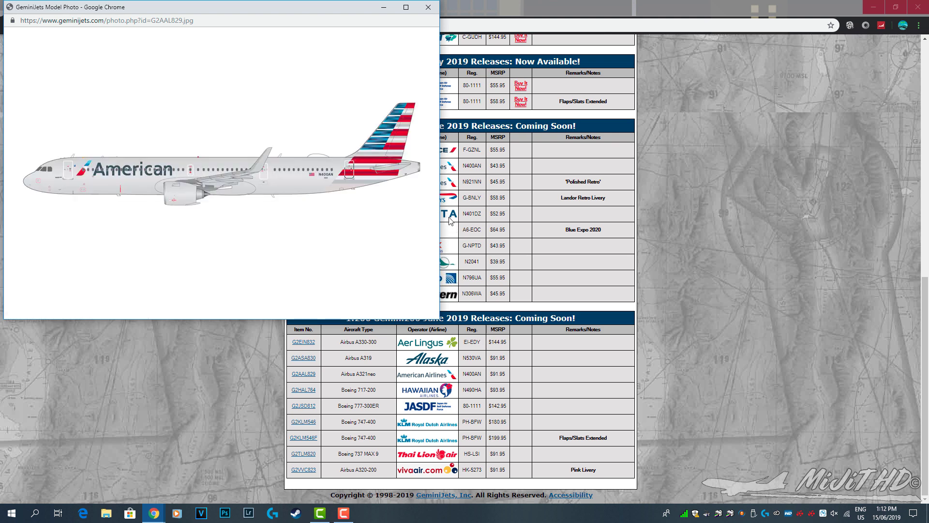
mouse_move(503, 348)
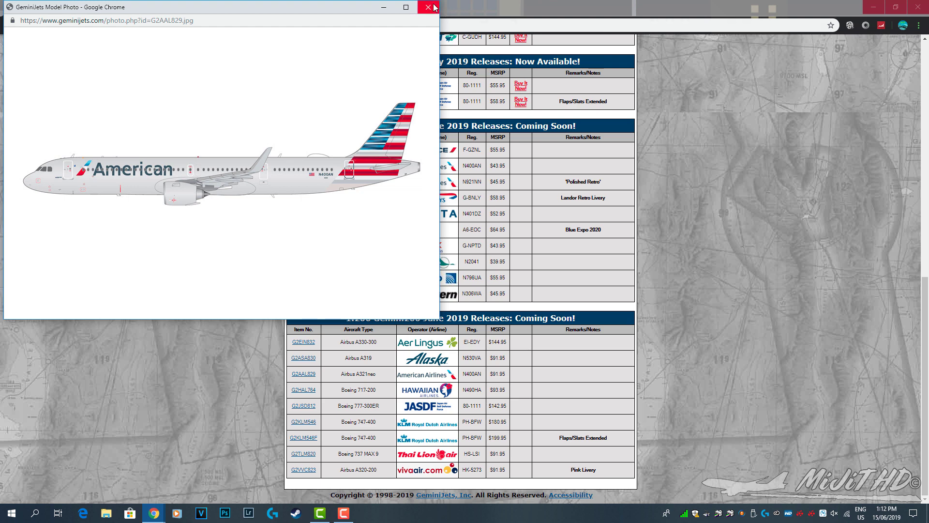
left_click(422, 9)
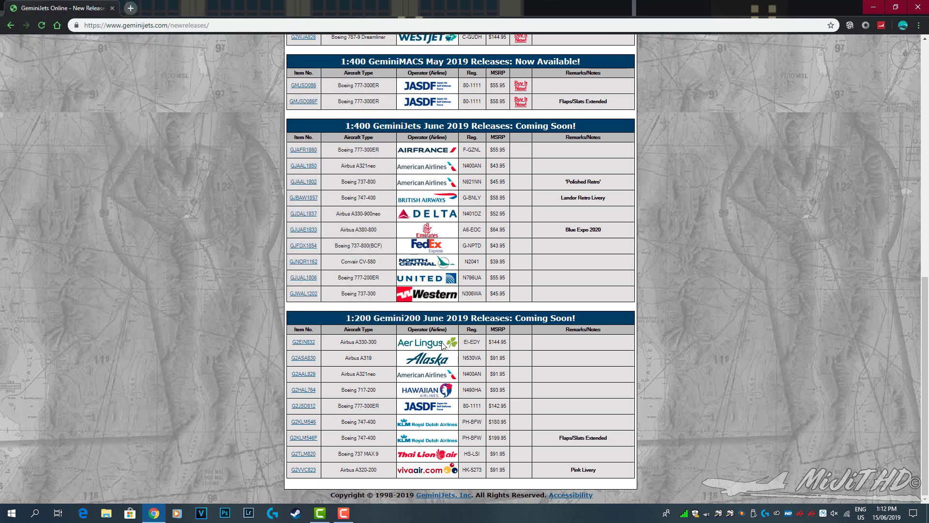
mouse_move(312, 394)
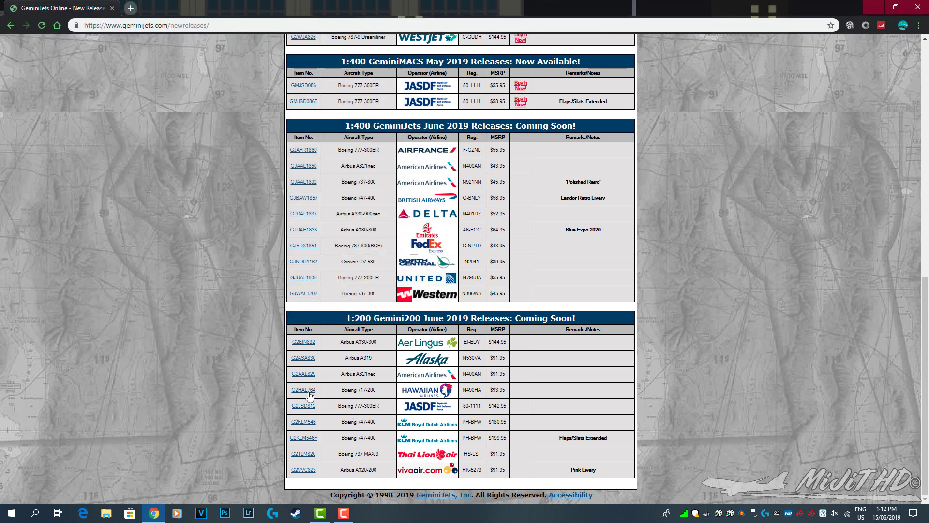
left_click(303, 389)
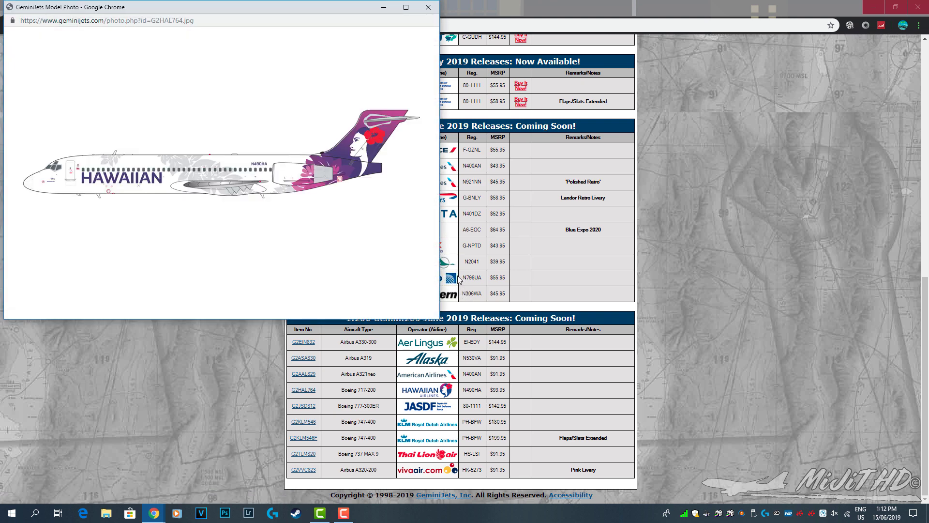
mouse_move(372, 212)
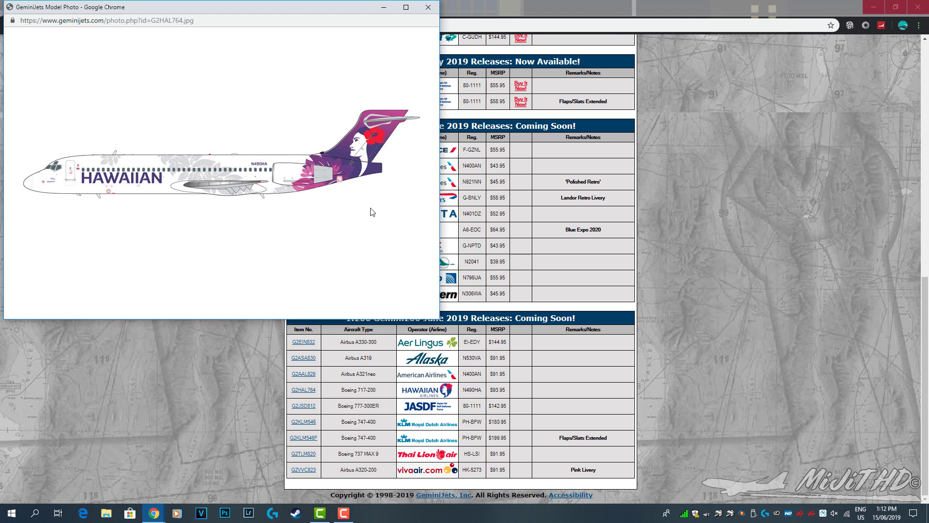
mouse_move(324, 205)
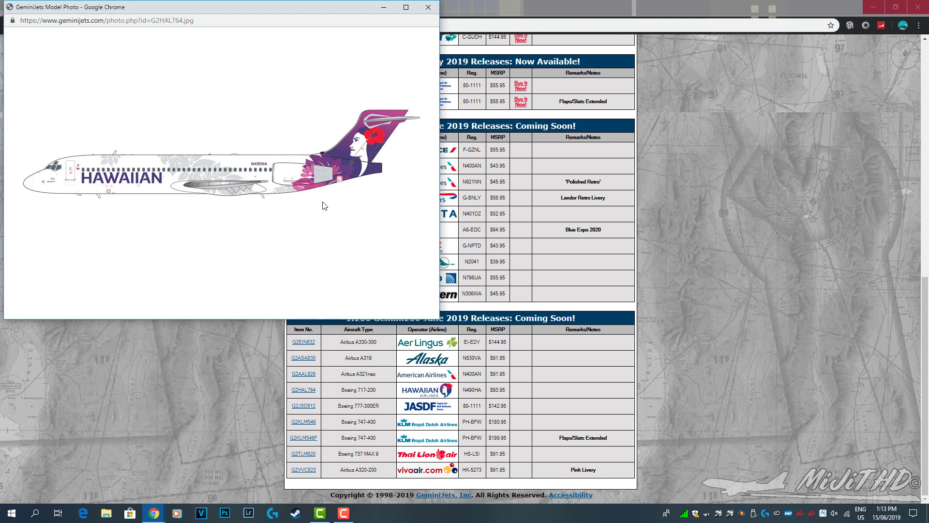
mouse_move(346, 221)
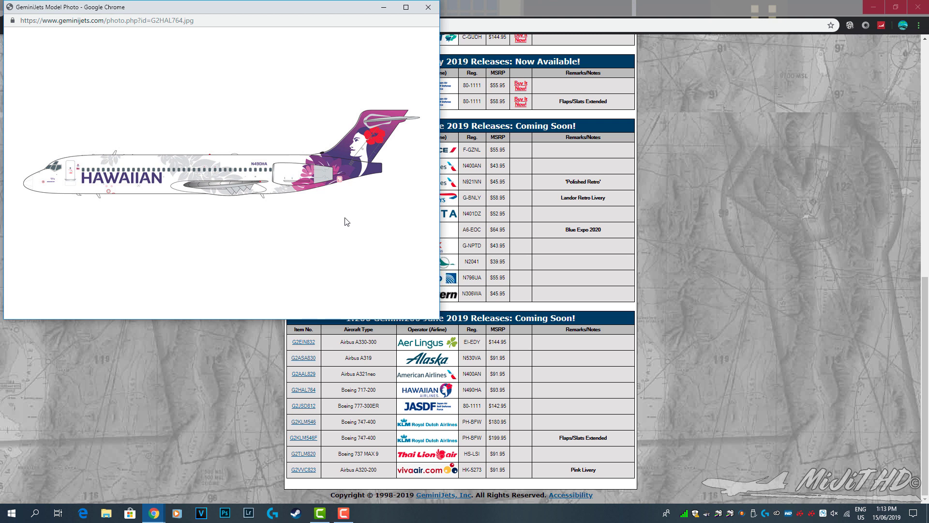
mouse_move(344, 215)
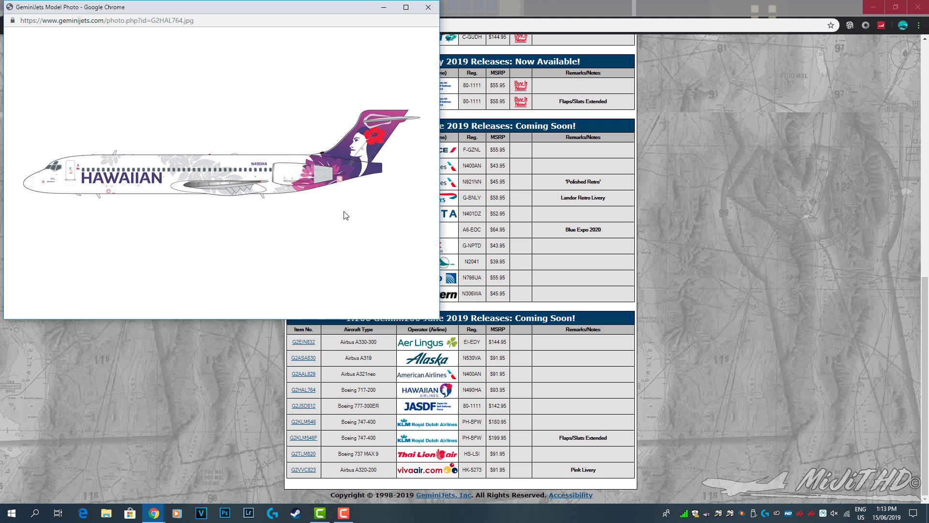
- Close the Hawaiian 717-200 photo and open the G2JSD812 JASDF 777-300ER photo
left_click(424, 7)
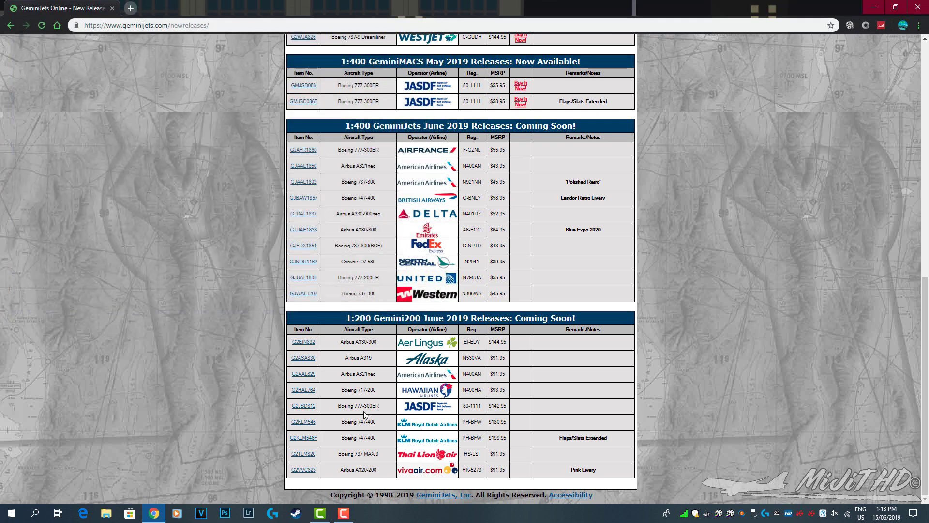
left_click(303, 406)
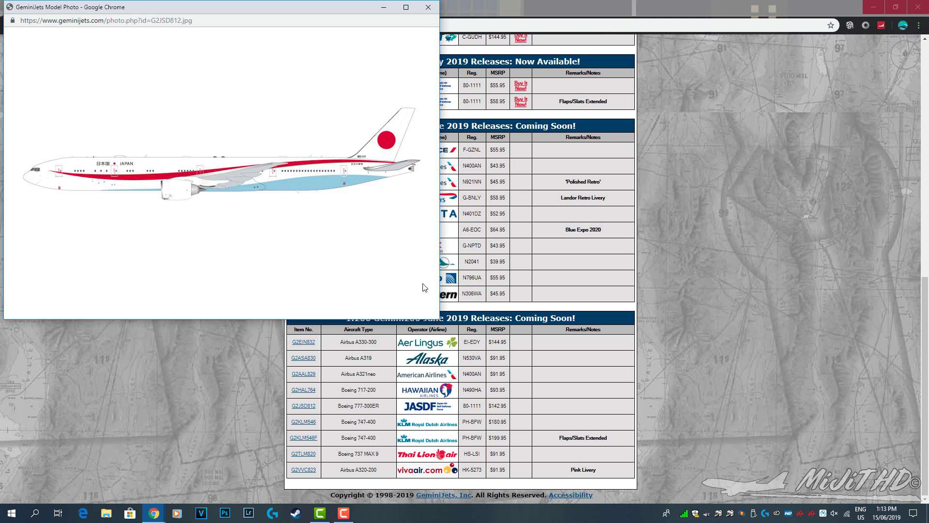
mouse_move(417, 286)
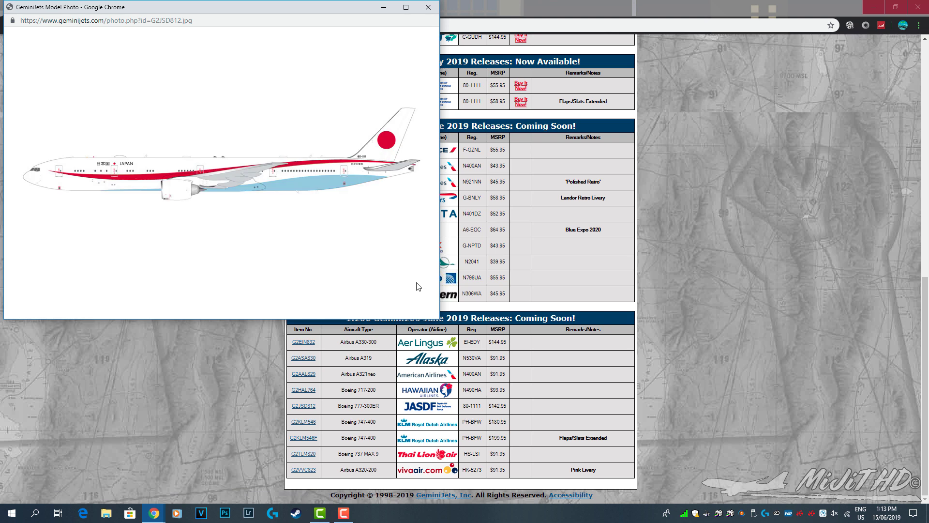
mouse_move(393, 210)
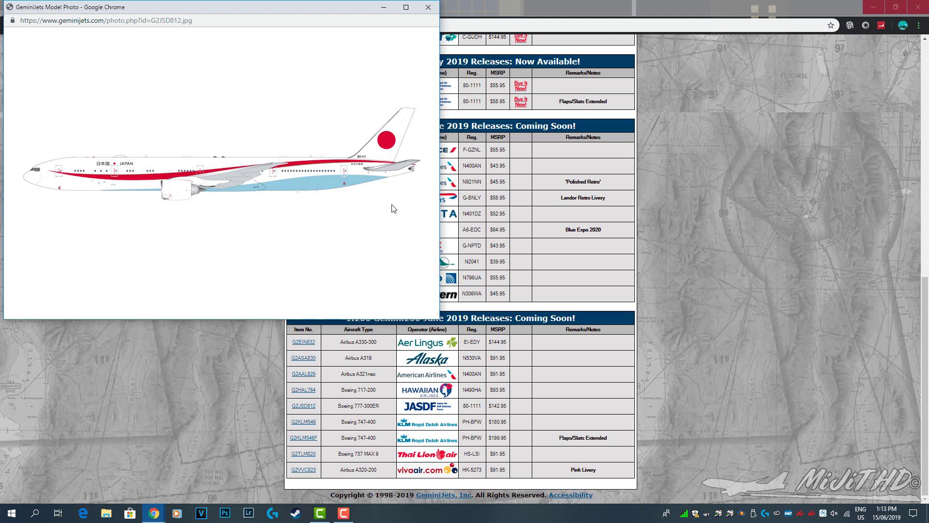
mouse_move(397, 199)
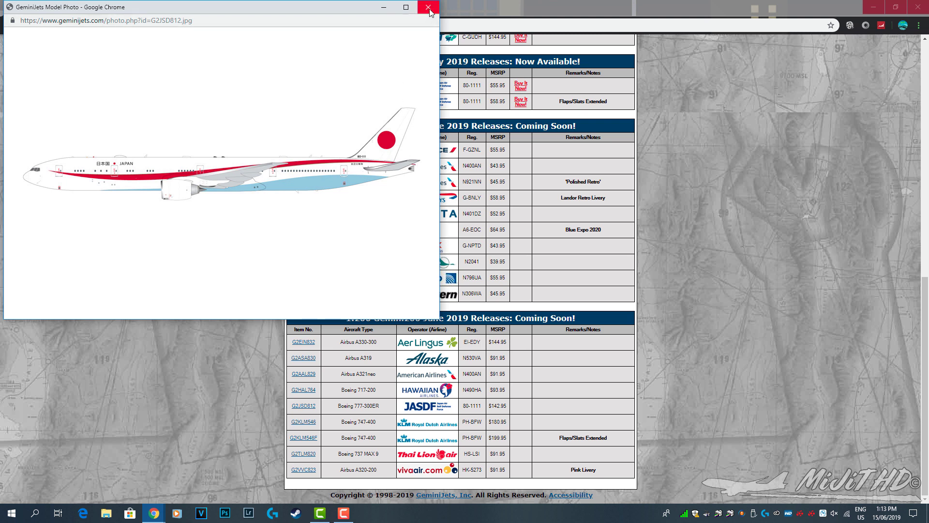
mouse_move(428, 11)
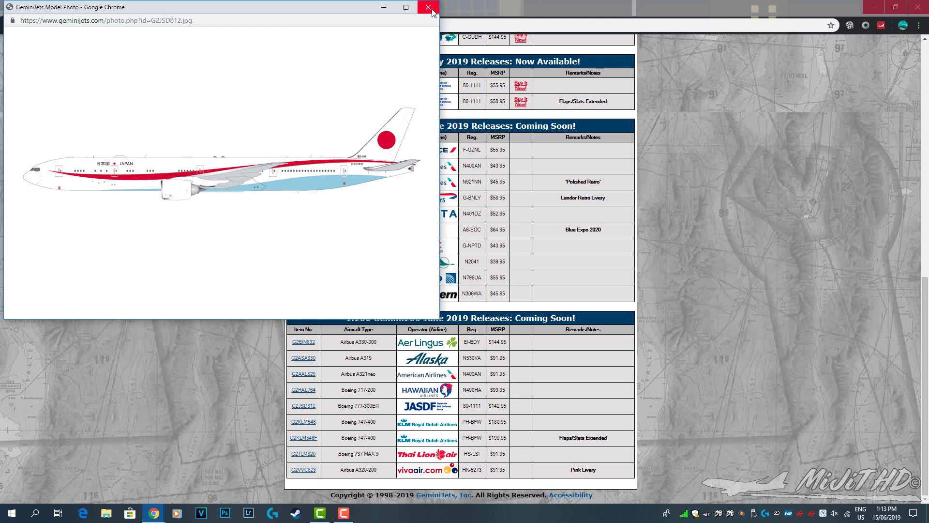
- Close the JASDF 777-300ER photo and open the G2KLM546 KLM 747-400 photo
left_click(427, 7)
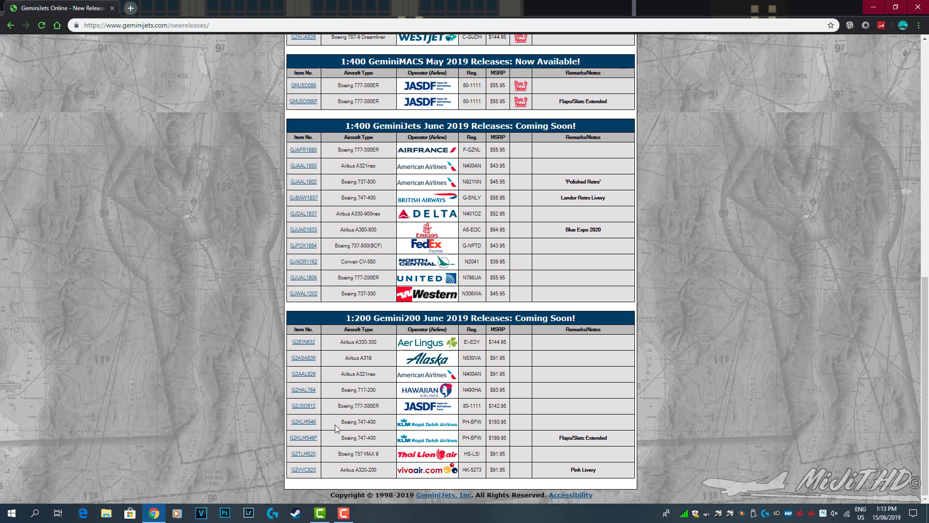
left_click(304, 422)
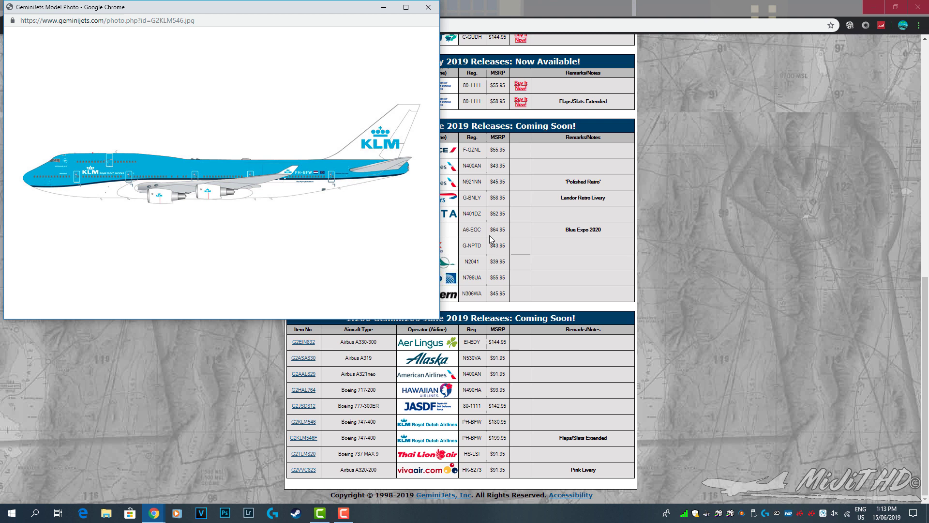
mouse_move(412, 189)
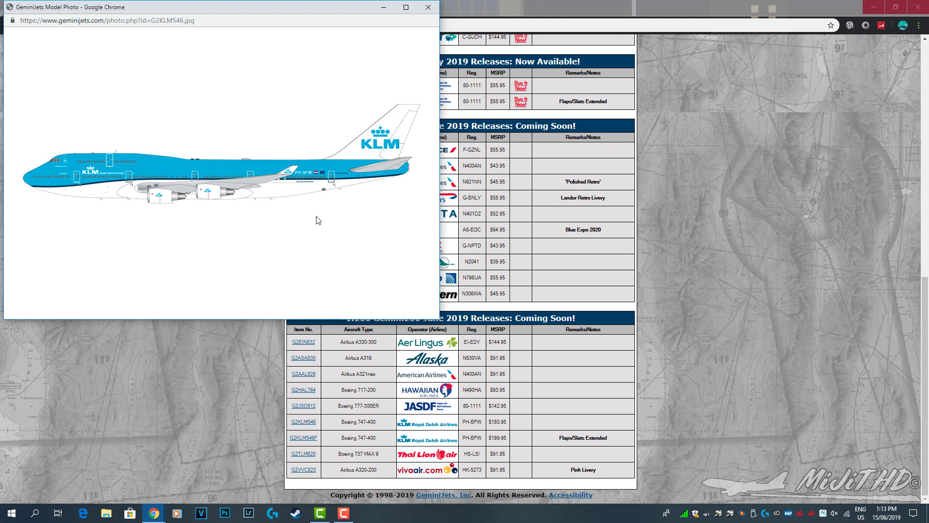
mouse_move(324, 218)
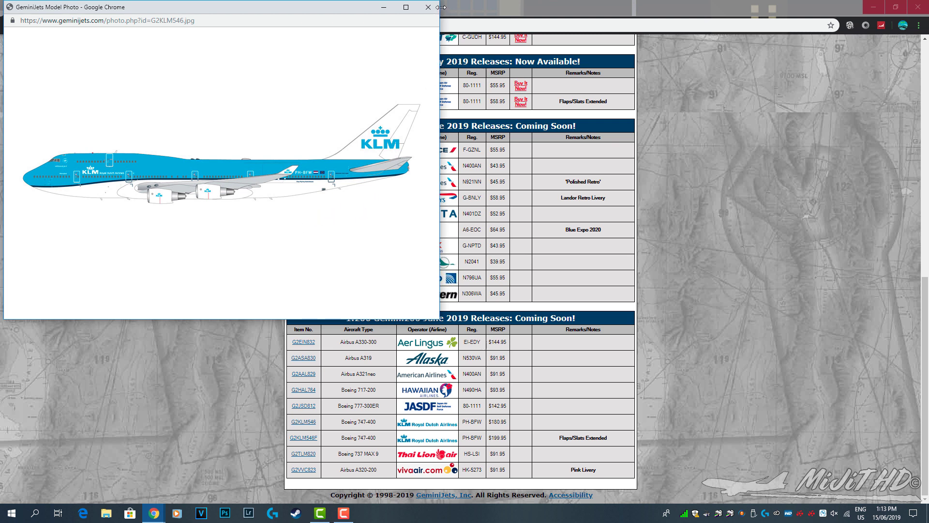
- Close the KLM photo, view the flaps-down G2KLM546F, then open G2TLM820
left_click(425, 8)
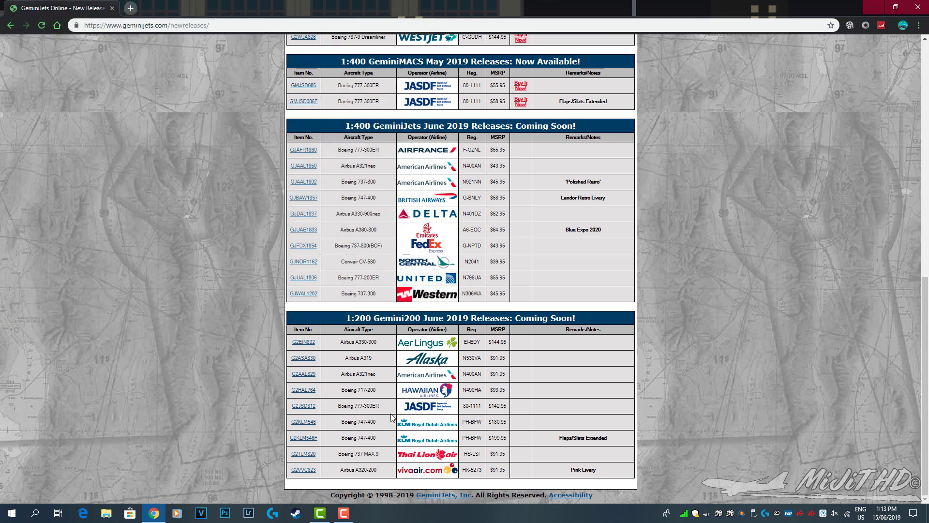
mouse_move(362, 366)
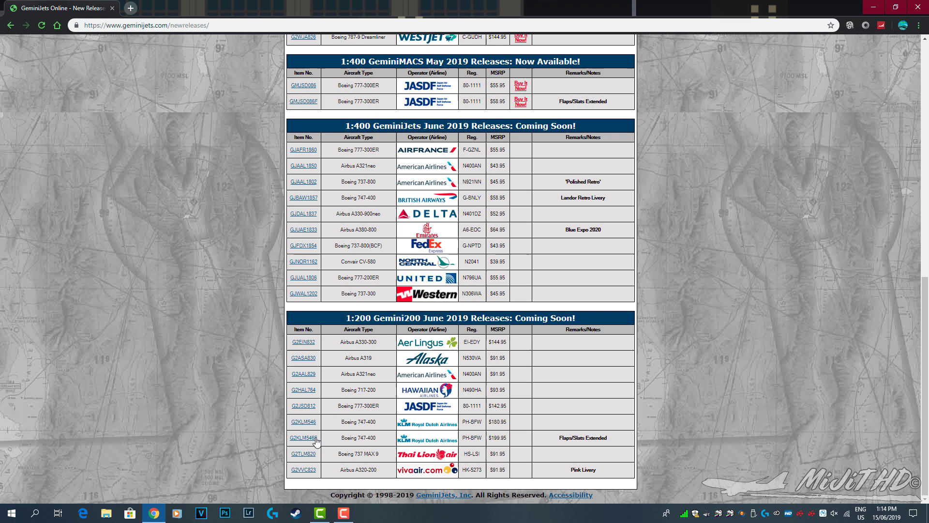
left_click(304, 437)
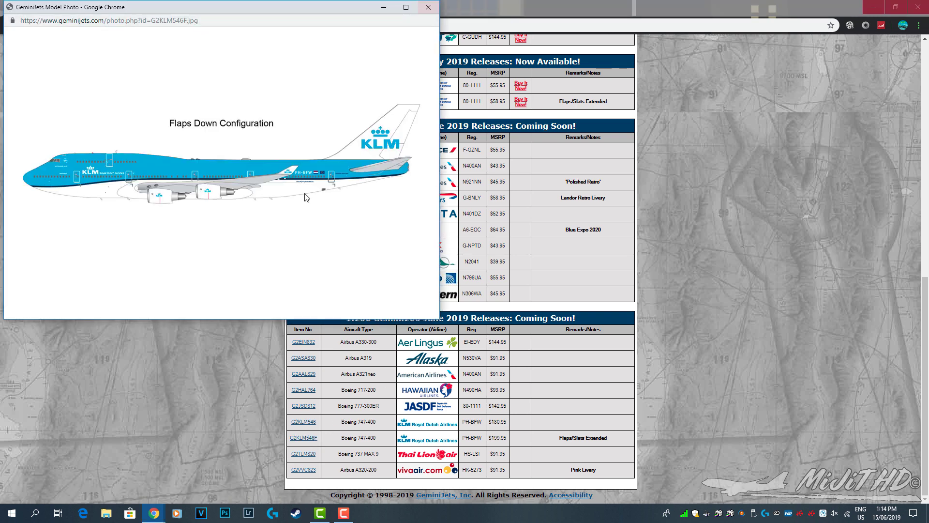
mouse_move(447, 4)
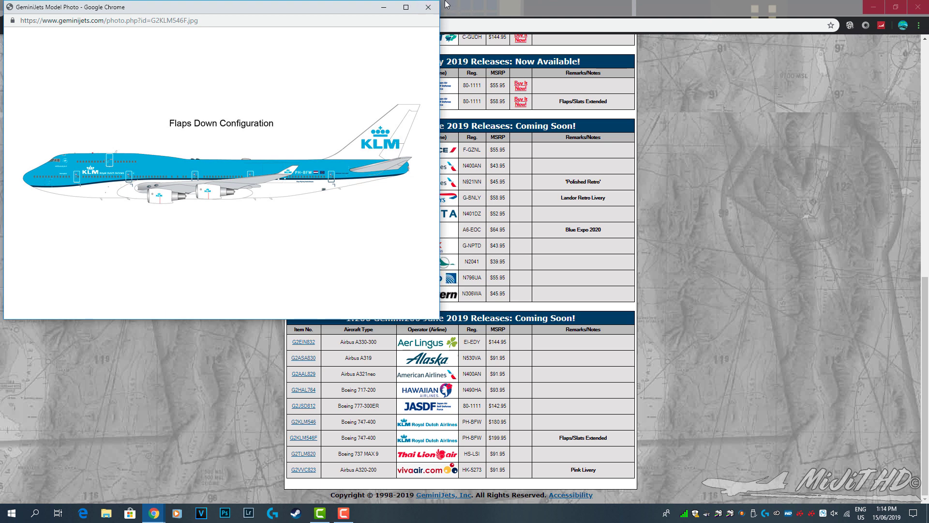
left_click(425, 9)
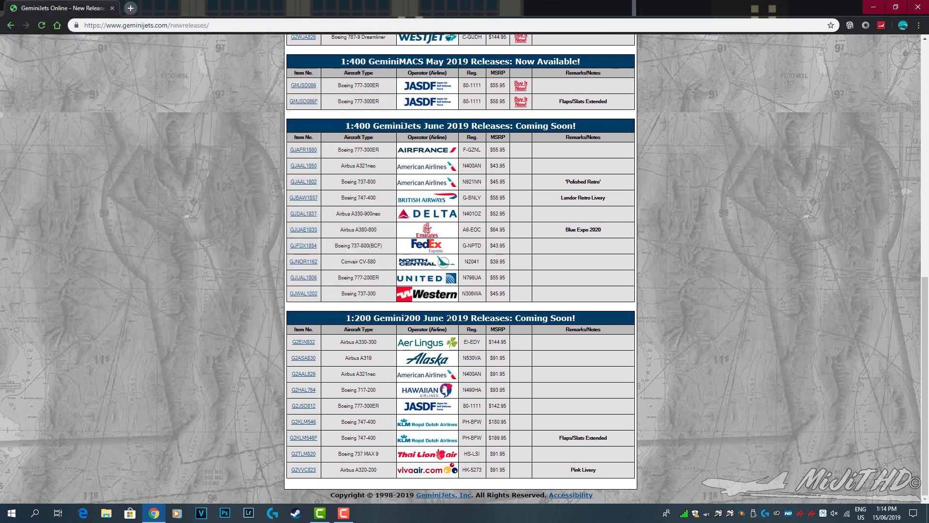
mouse_move(632, 406)
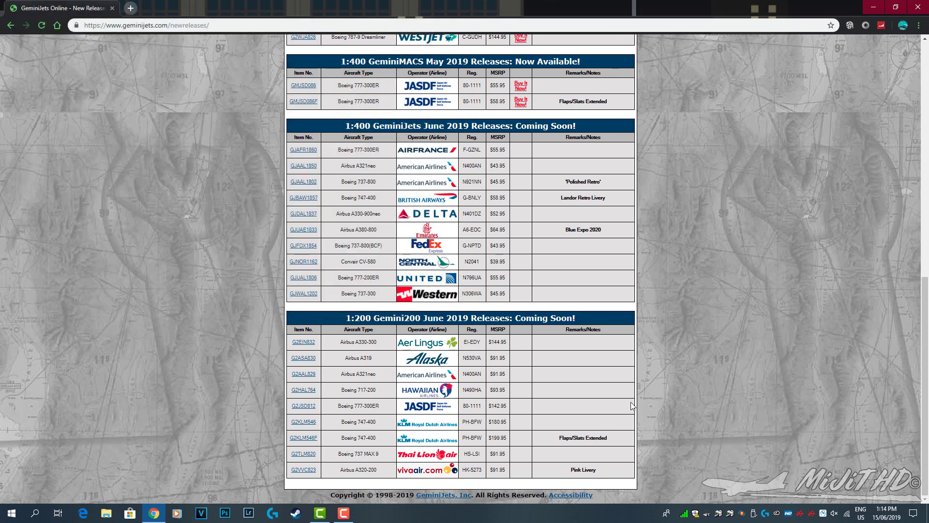
mouse_move(594, 391)
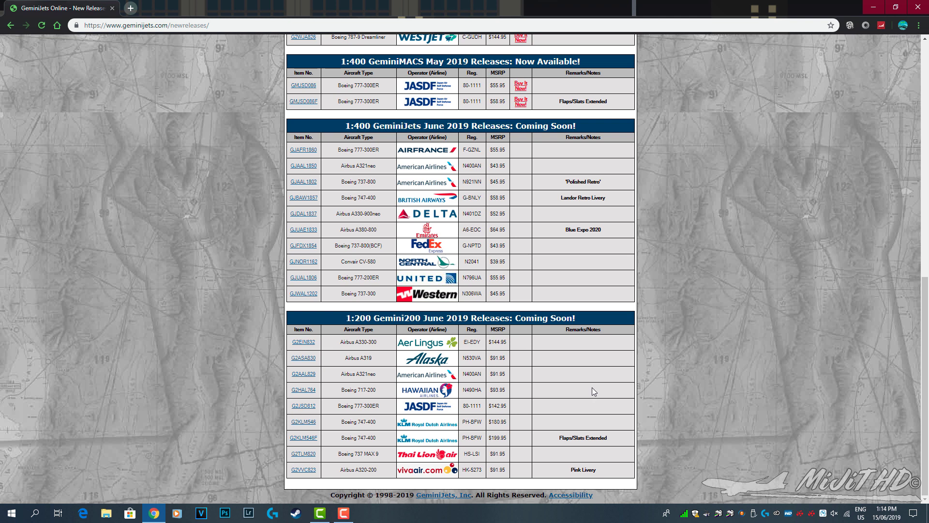
mouse_move(584, 391)
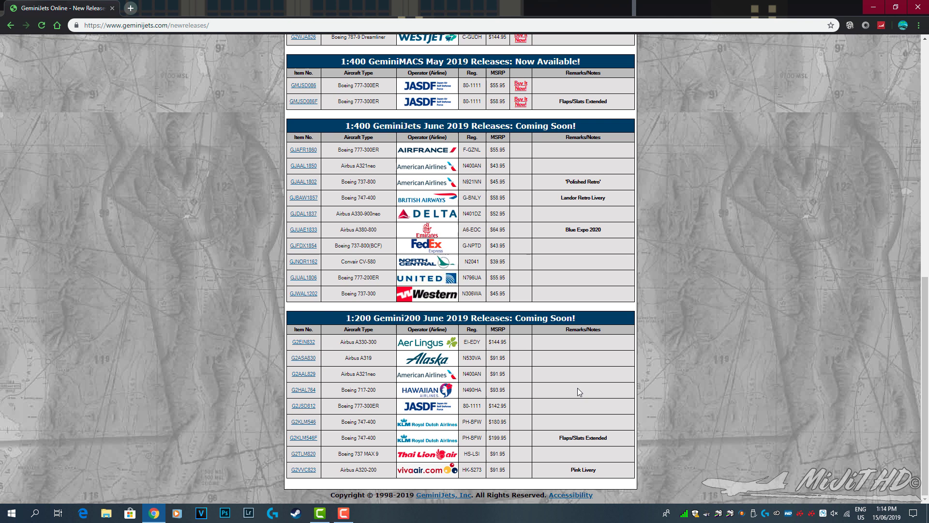
mouse_move(571, 395)
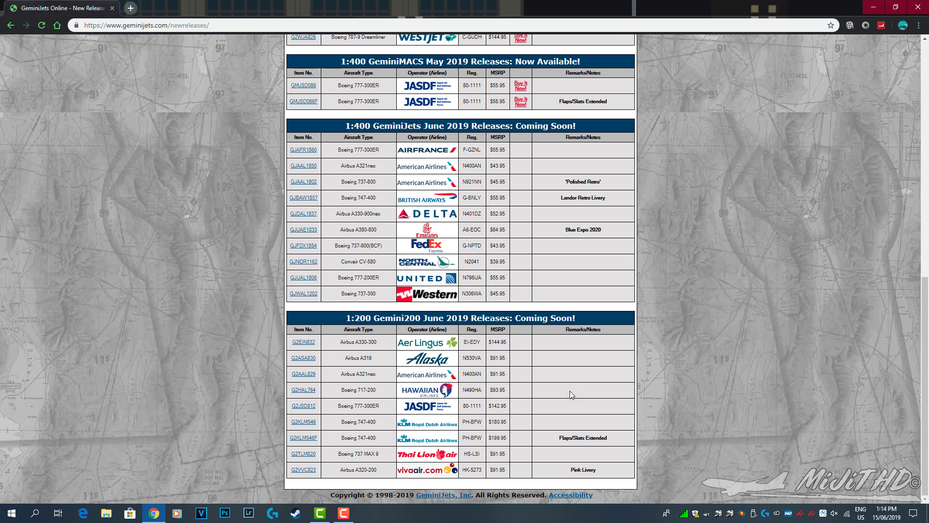
mouse_move(473, 425)
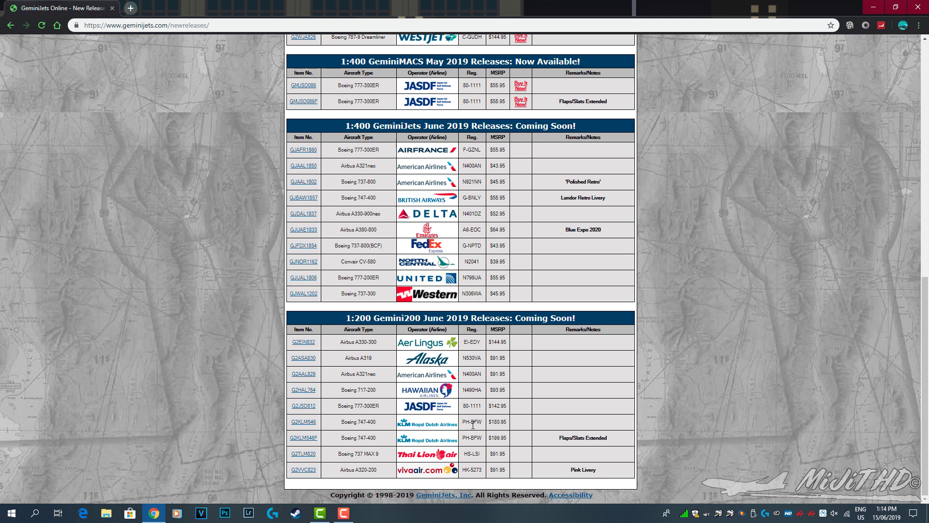
mouse_move(306, 453)
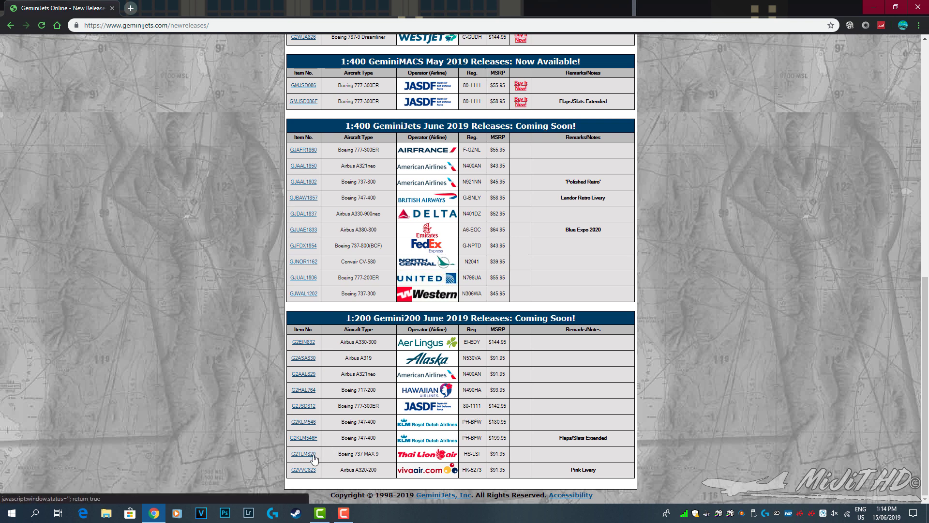
left_click(303, 454)
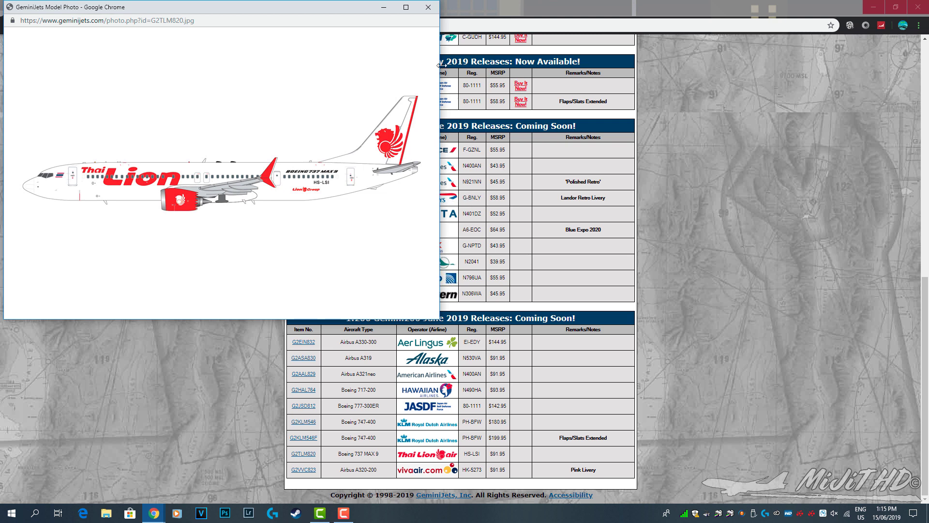
- Close the Thai Lion Air 737 MAX 9 photo and open the G2VVC823 vivaair A320-200 photo
left_click(426, 8)
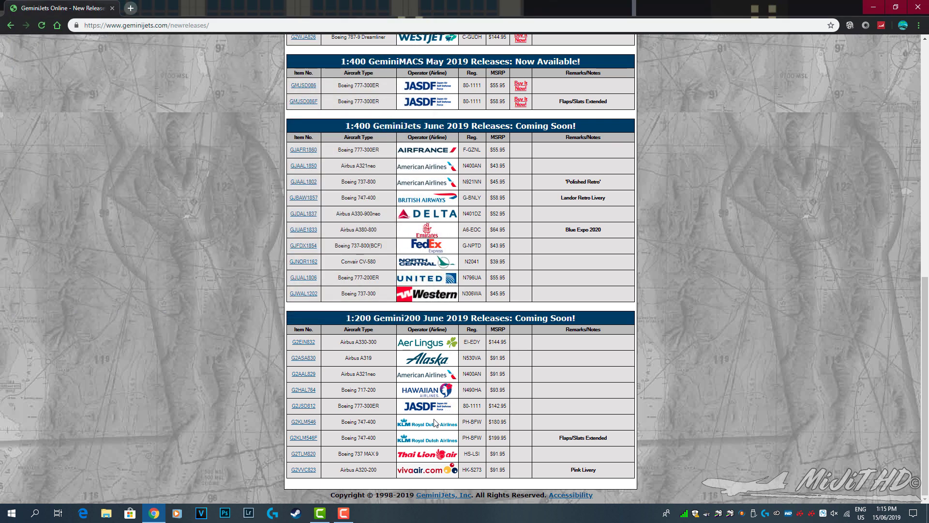
mouse_move(304, 472)
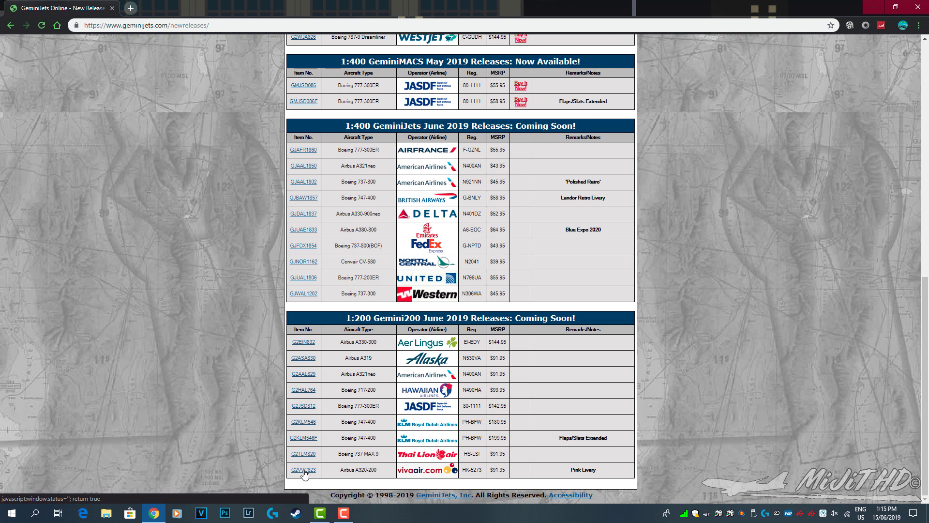
left_click(304, 483)
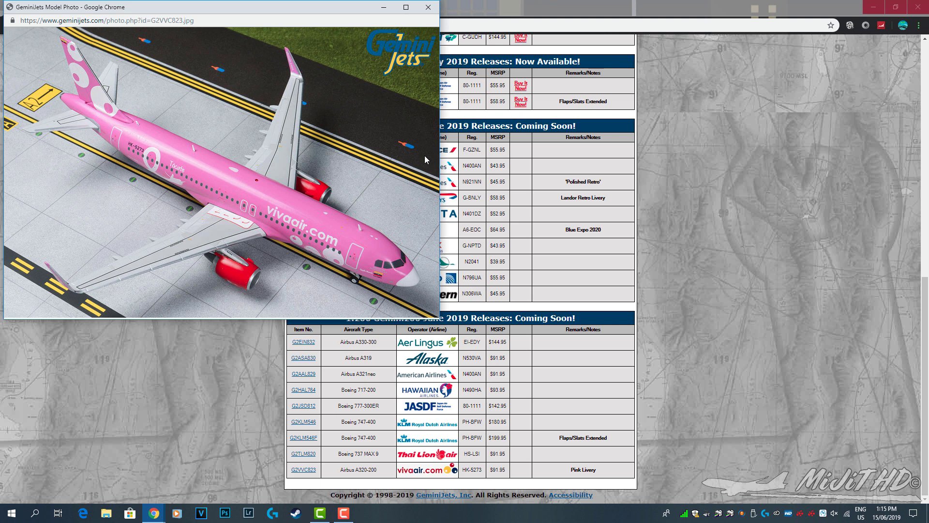
mouse_move(433, 18)
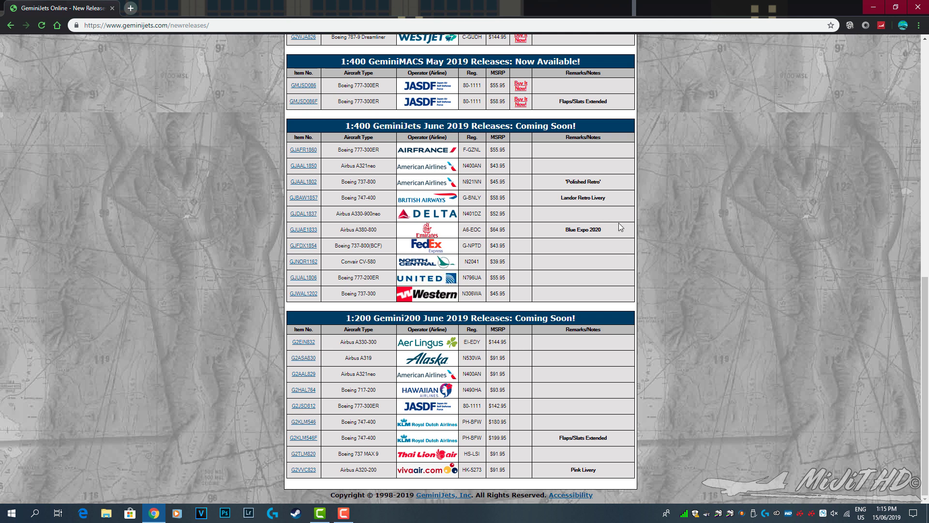
mouse_move(658, 276)
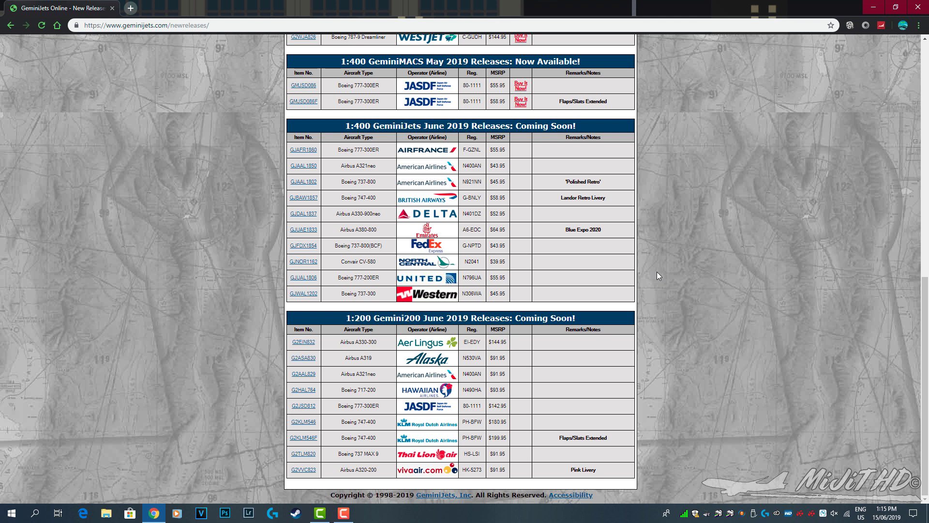
mouse_move(653, 275)
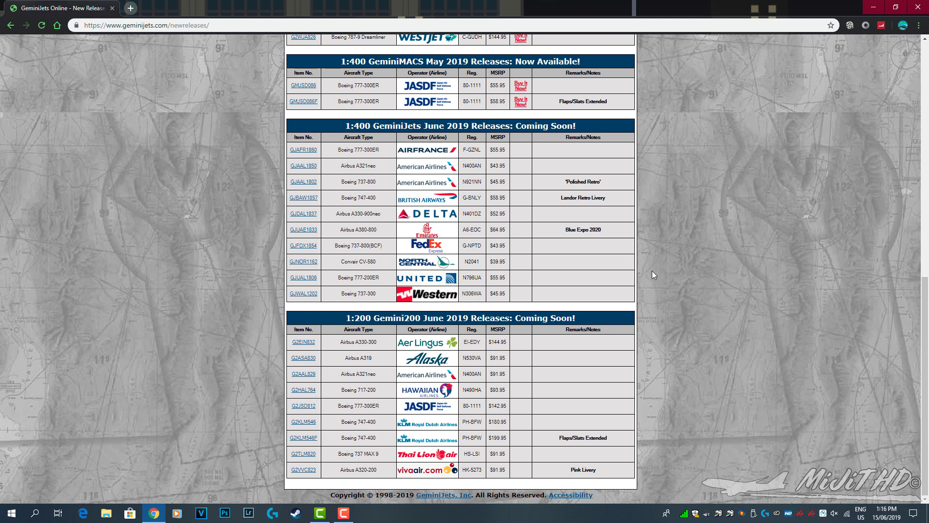
mouse_move(667, 253)
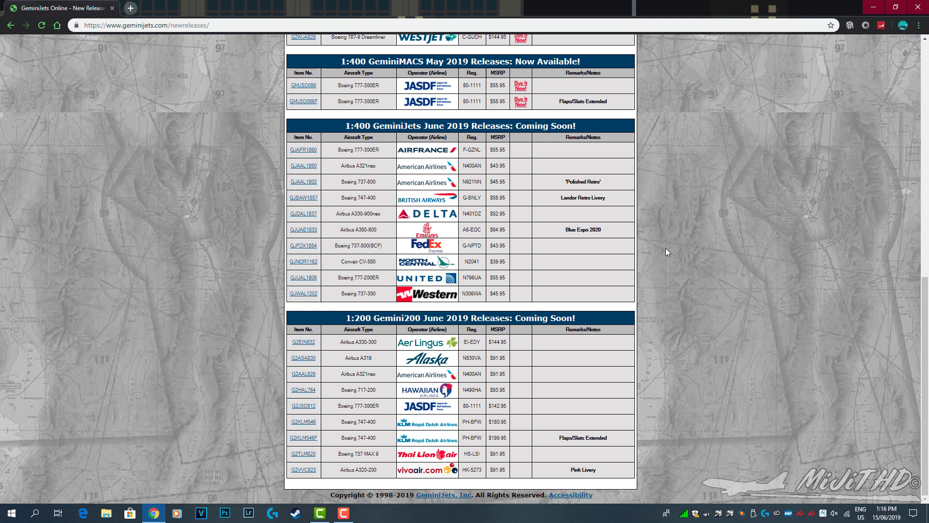